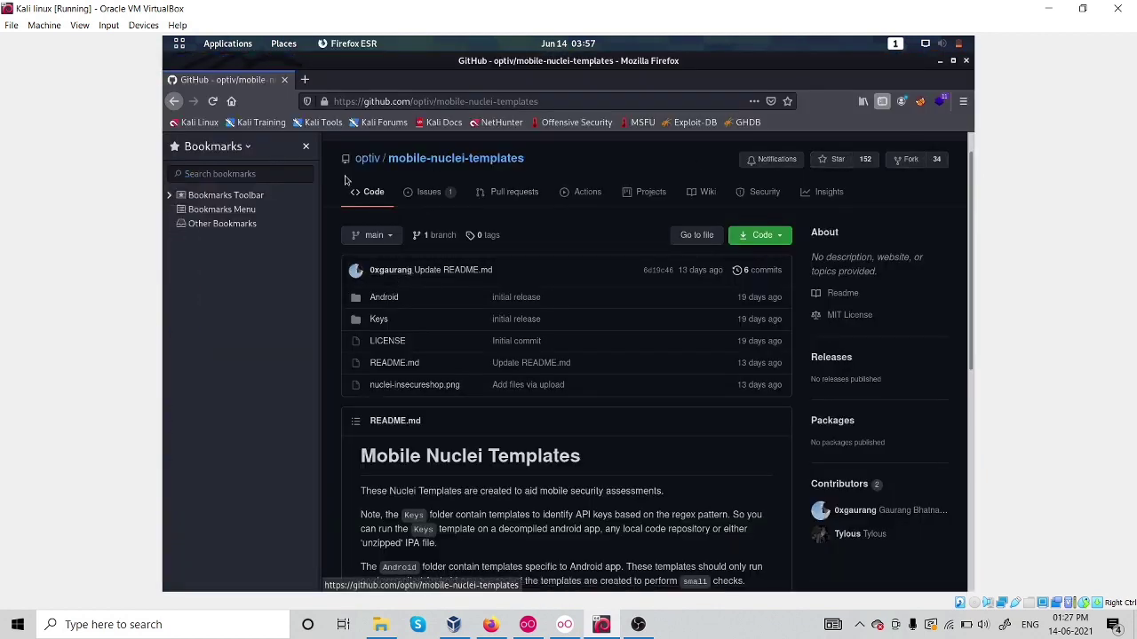
Browse into the Android templates folder of optiv/mobile-nuclei-templates and bring up a terminal.
left_click(435, 100)
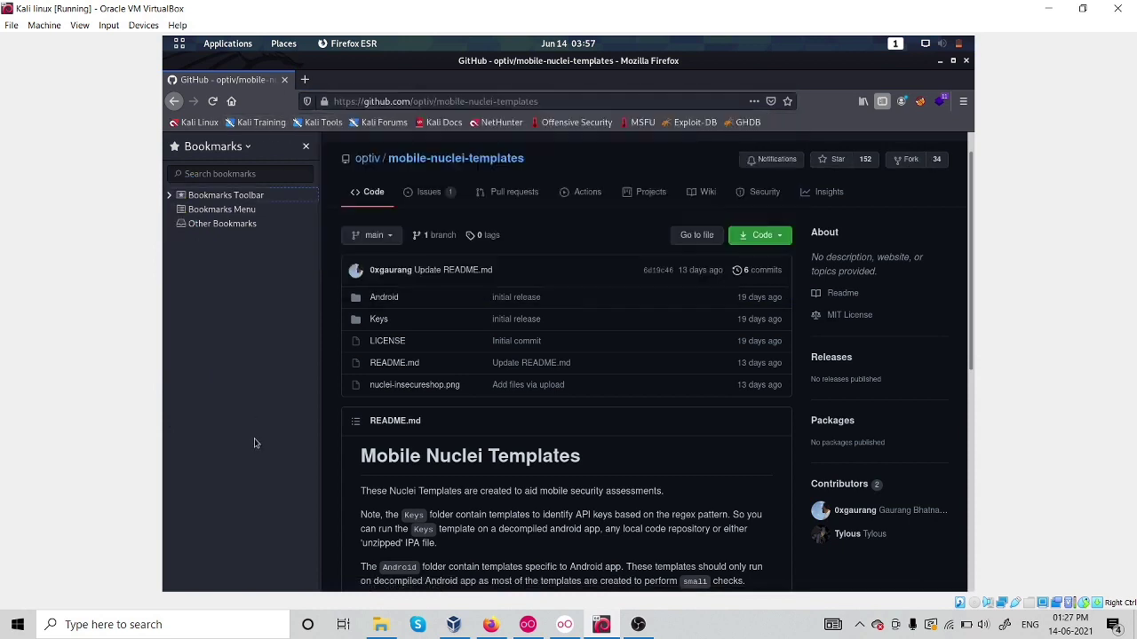
mouse_move(384, 299)
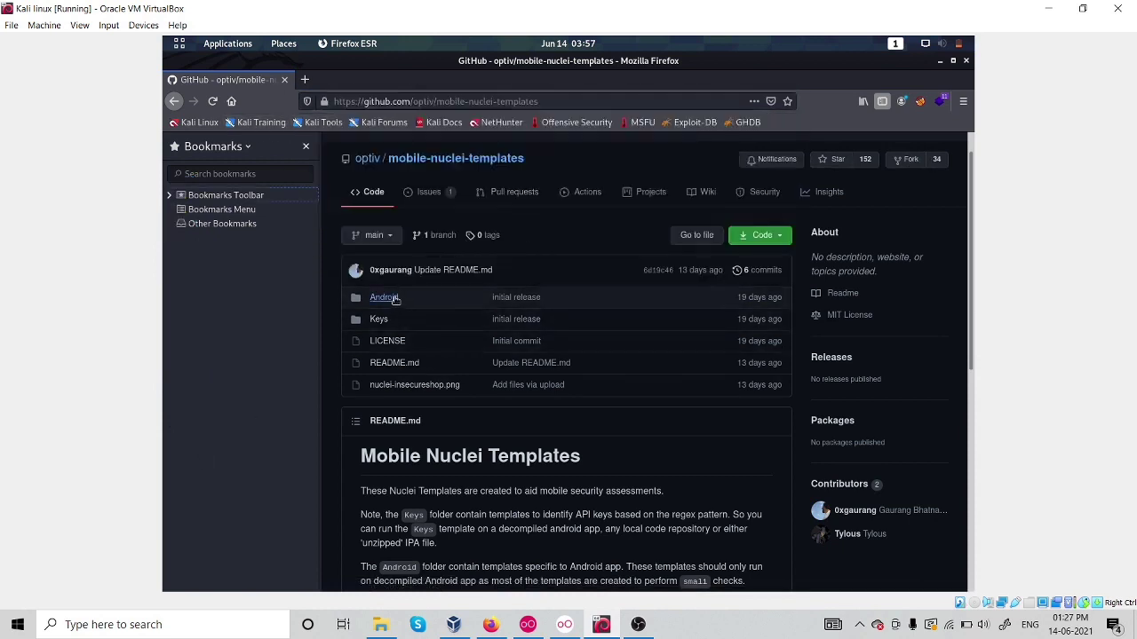
left_click(383, 296)
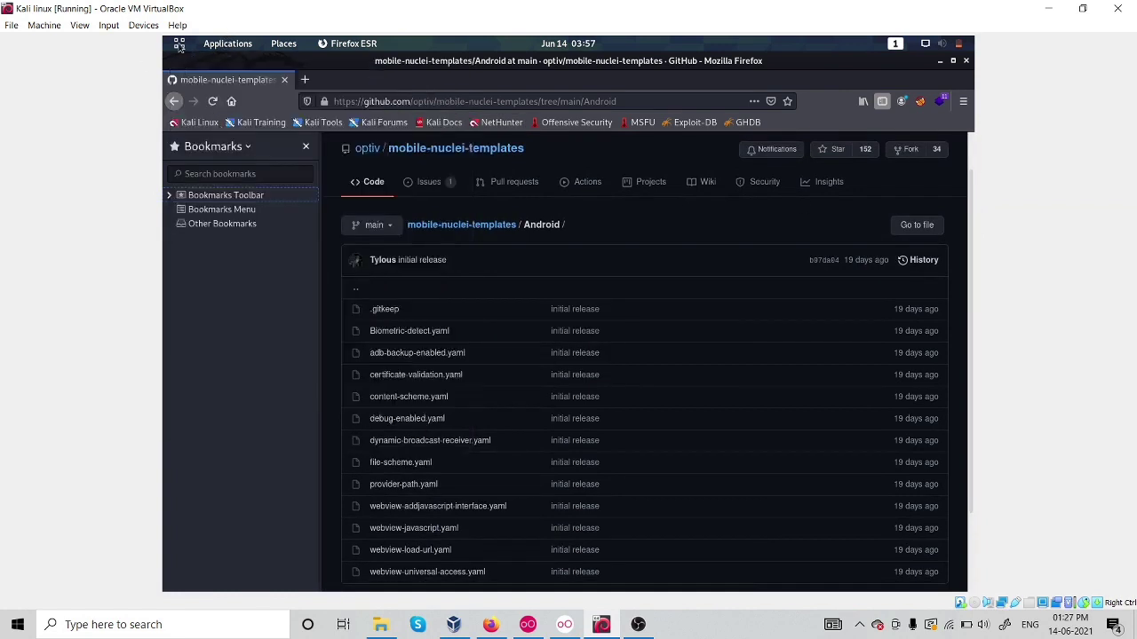
left_click(228, 42)
type("cd")
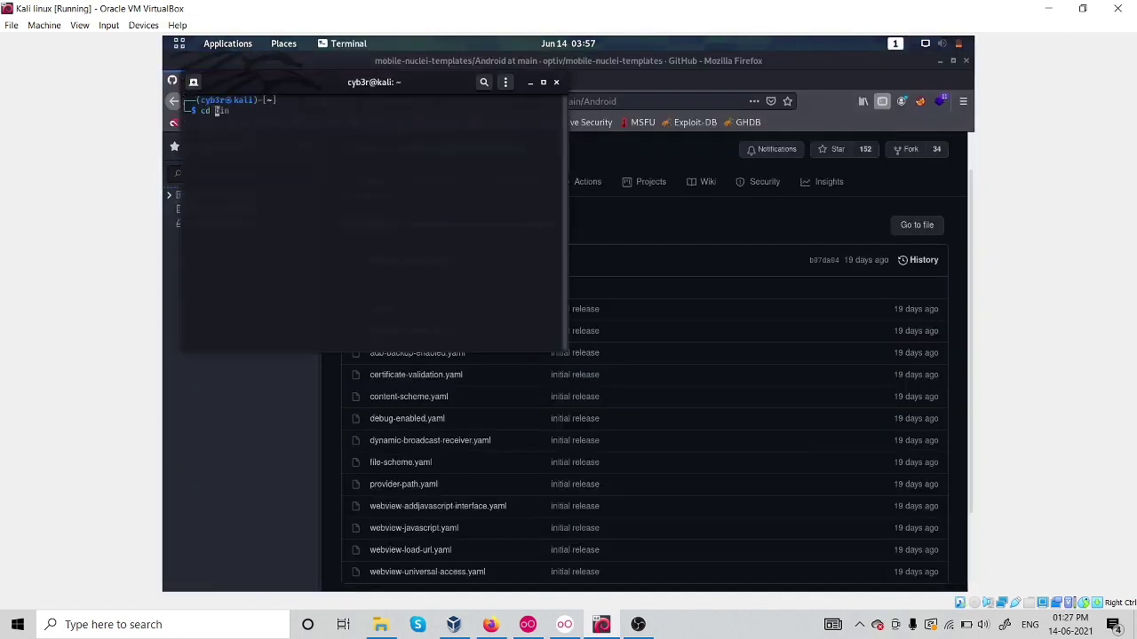
Change into the nuclei-templates directory (cd nuc + Tab), then return to the GitHub Android folder.
type("nuc")
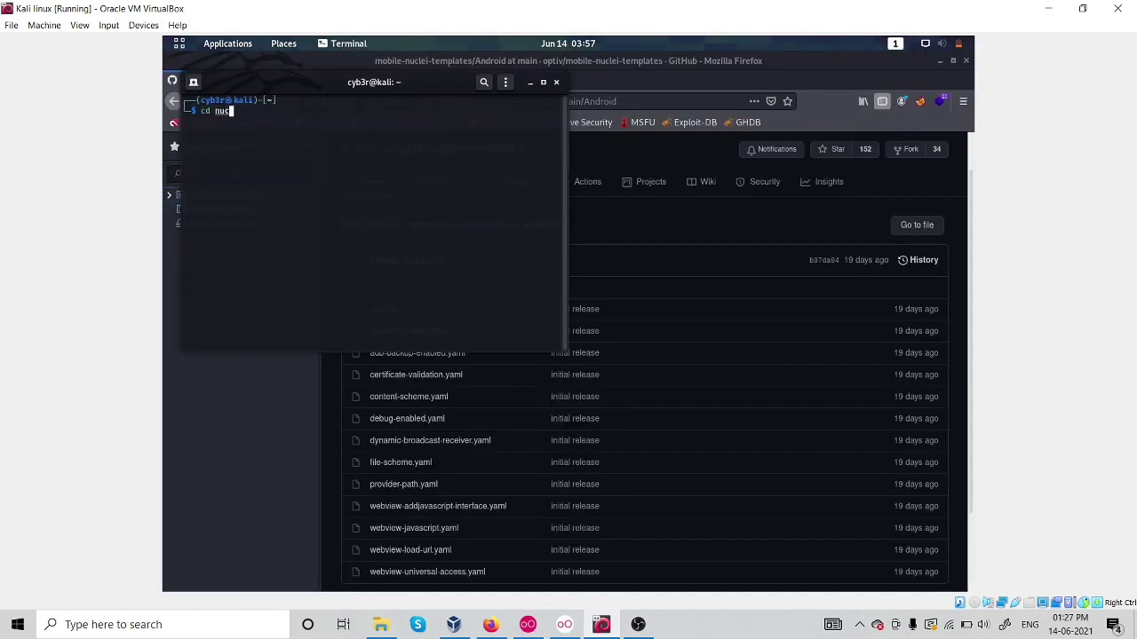
key("Return")
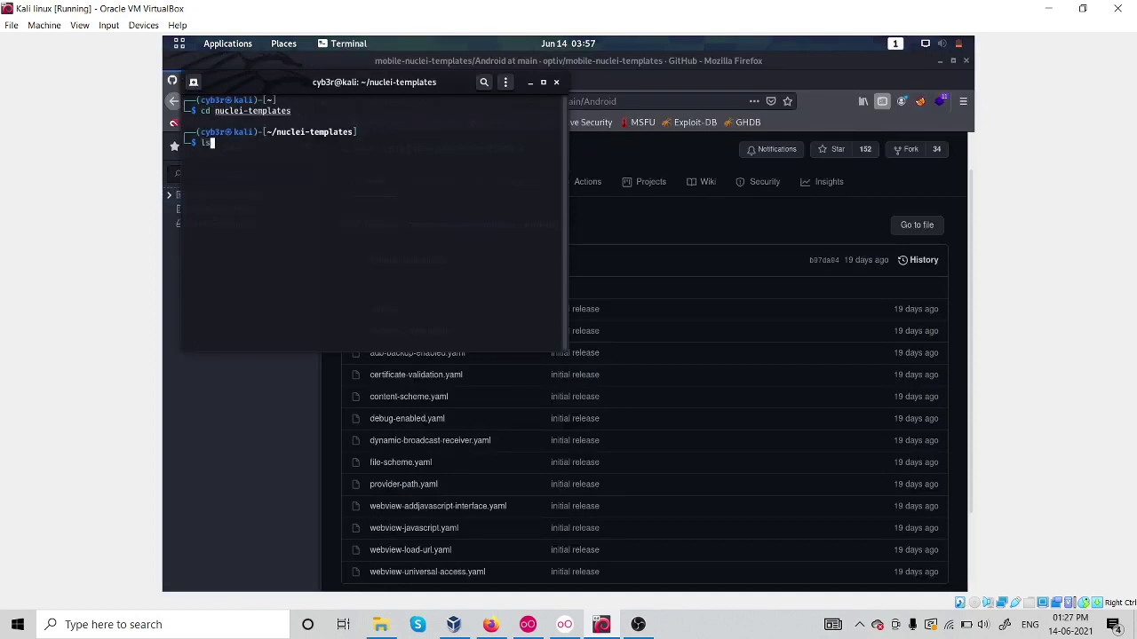
key("Return")
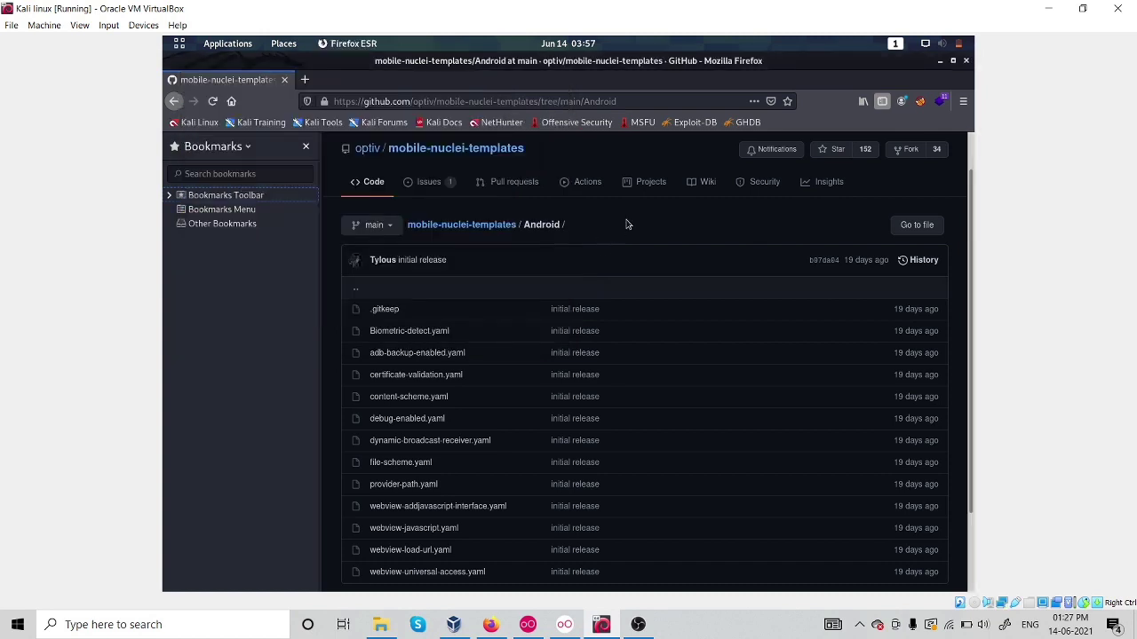
mouse_move(387, 309)
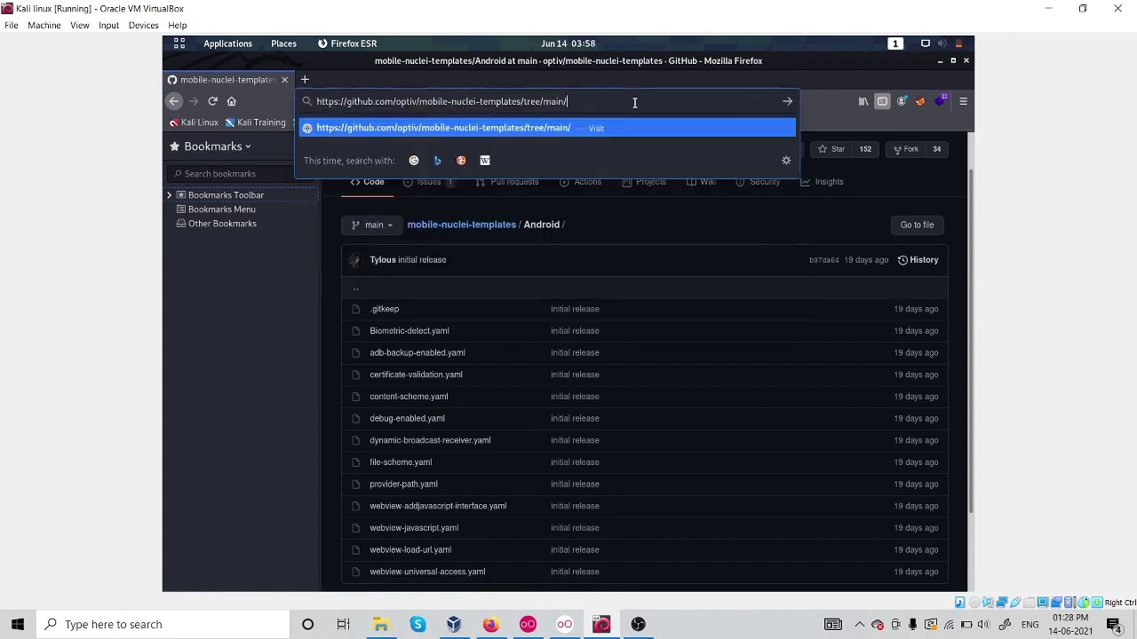
key("Return")
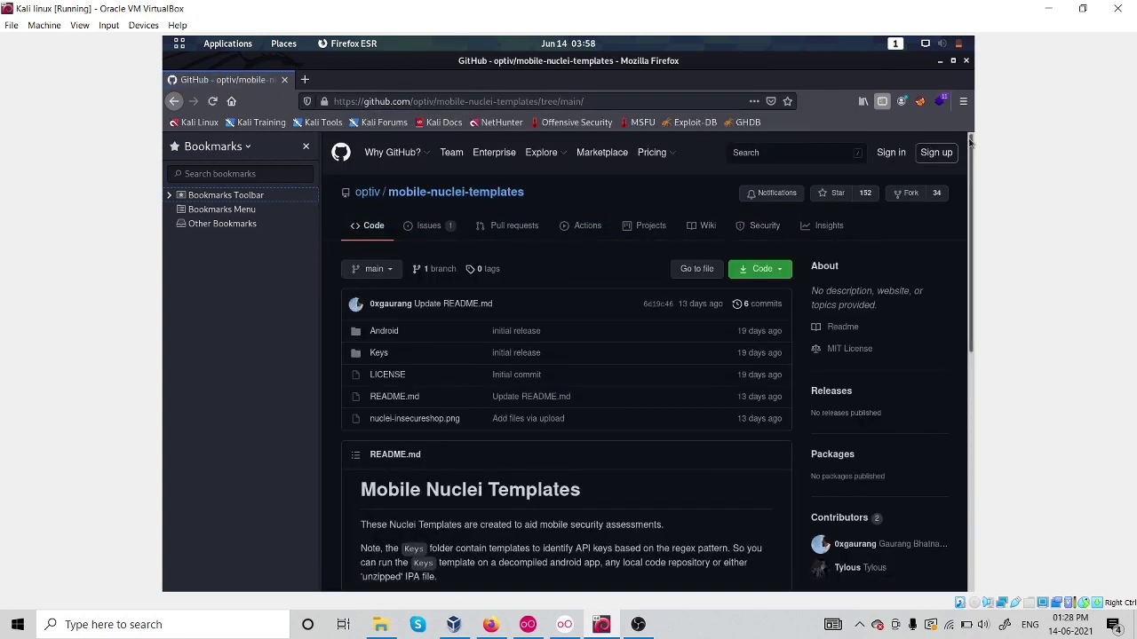
scroll("down", 3)
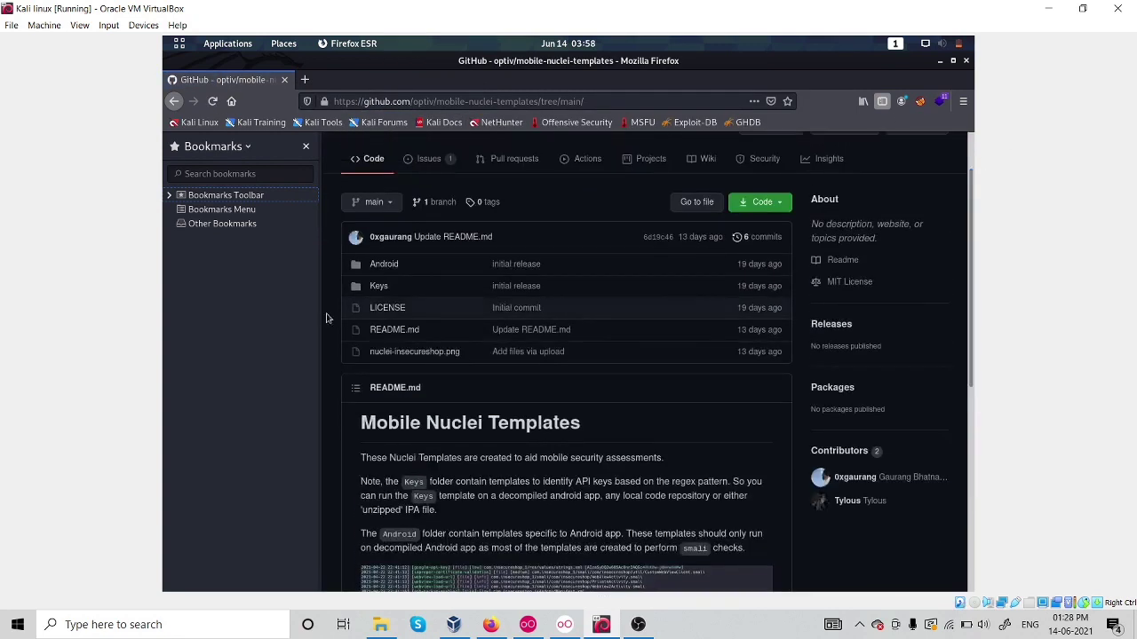
left_click(384, 262)
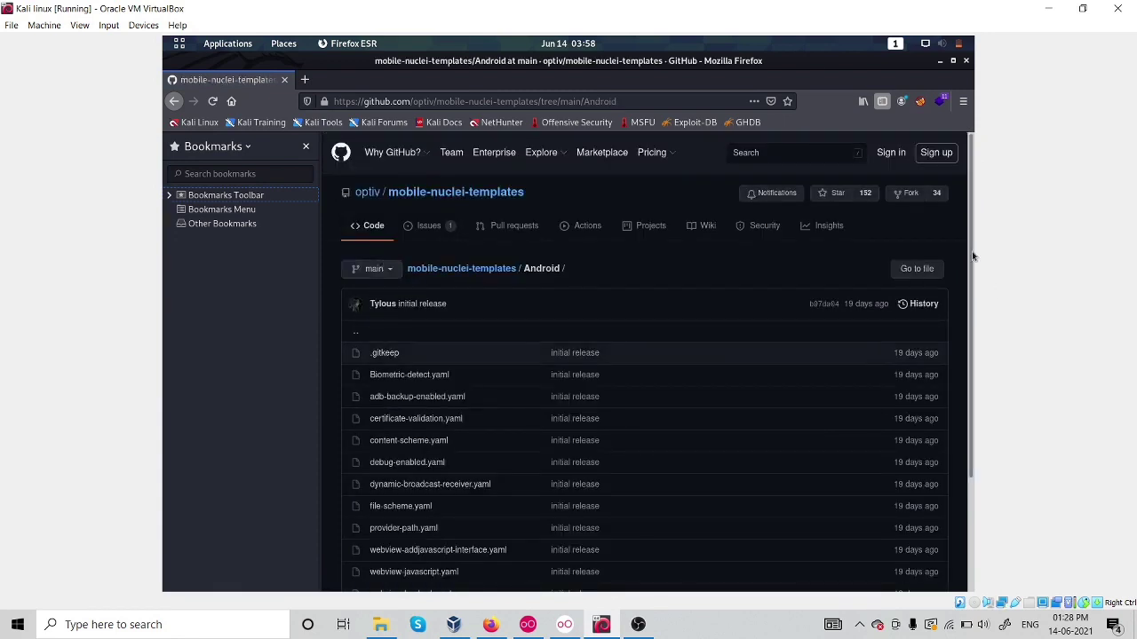
scroll("down", 3)
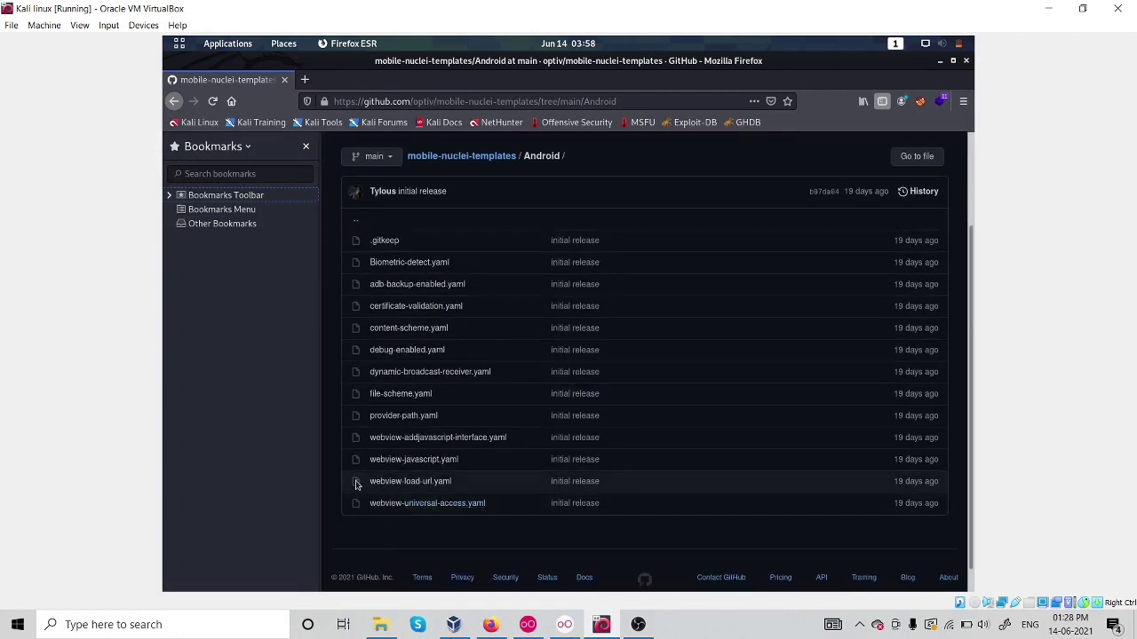
mouse_move(527, 488)
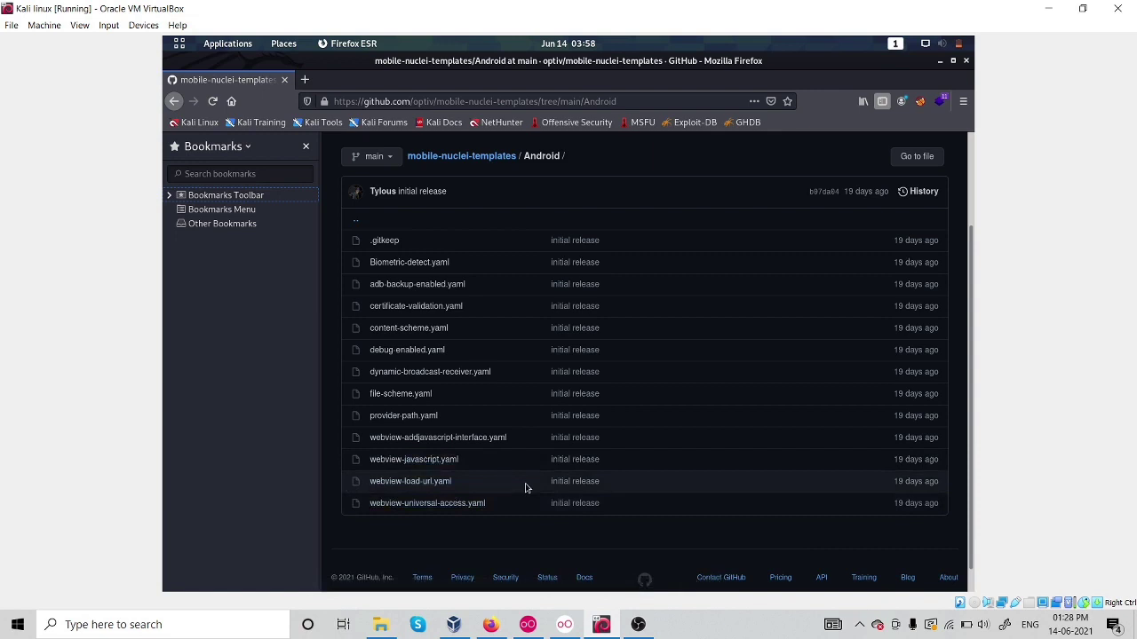
mouse_move(409, 327)
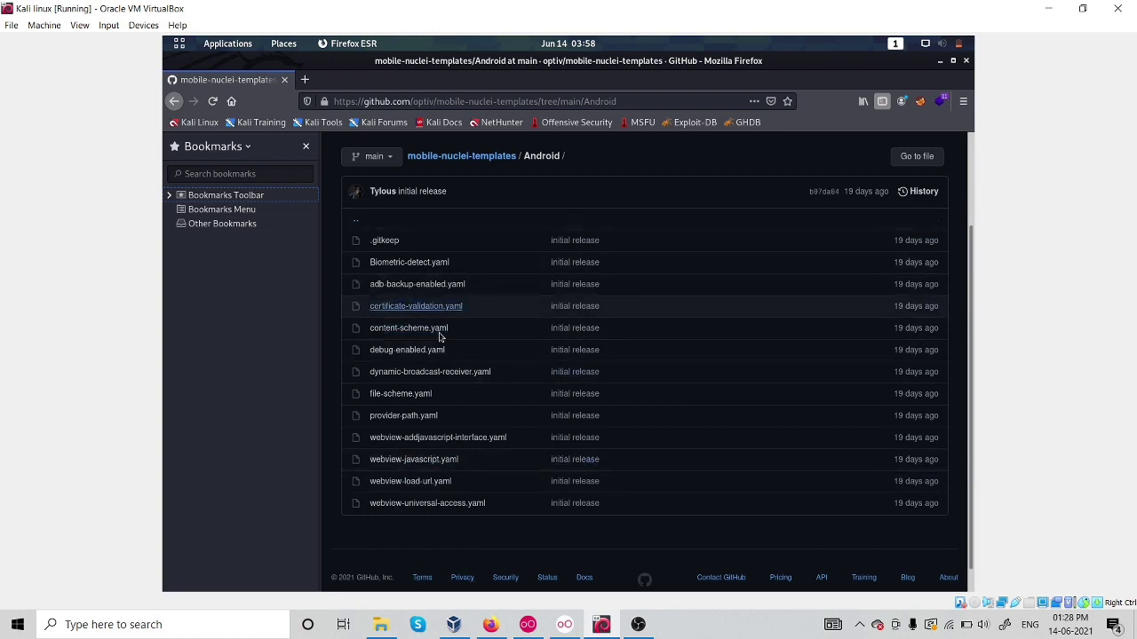
mouse_move(471, 364)
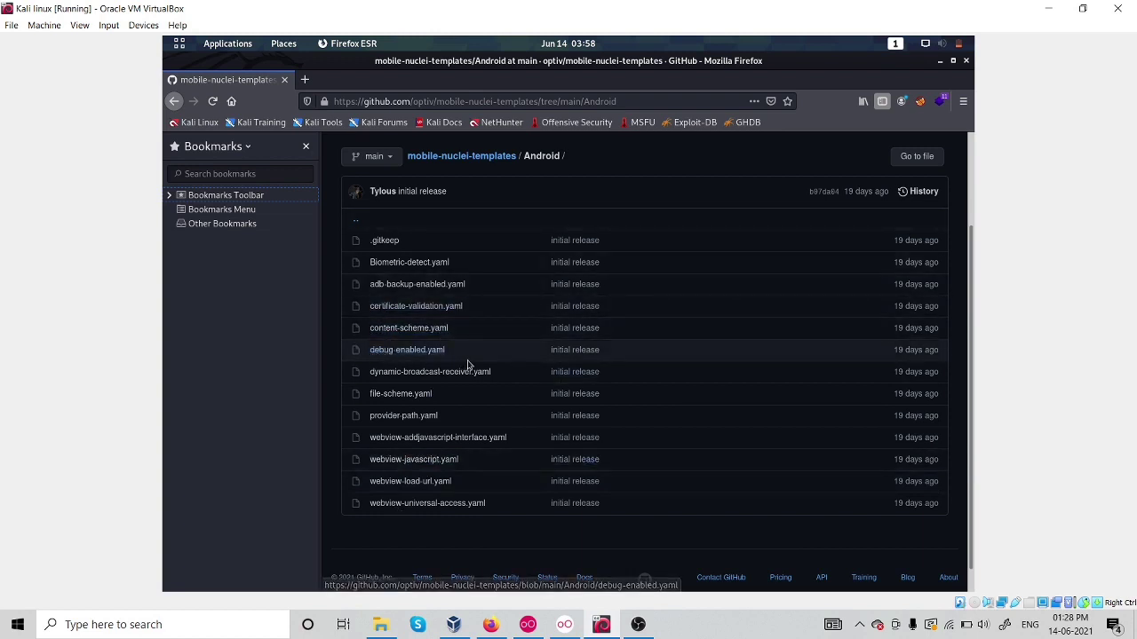
mouse_move(429, 371)
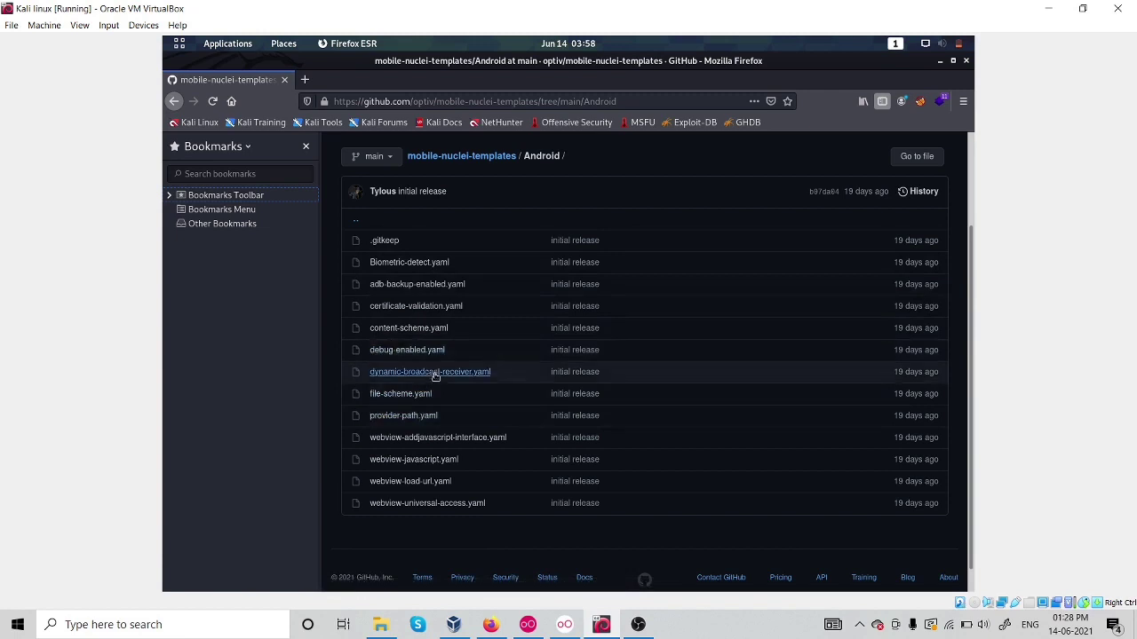
mouse_move(429, 371)
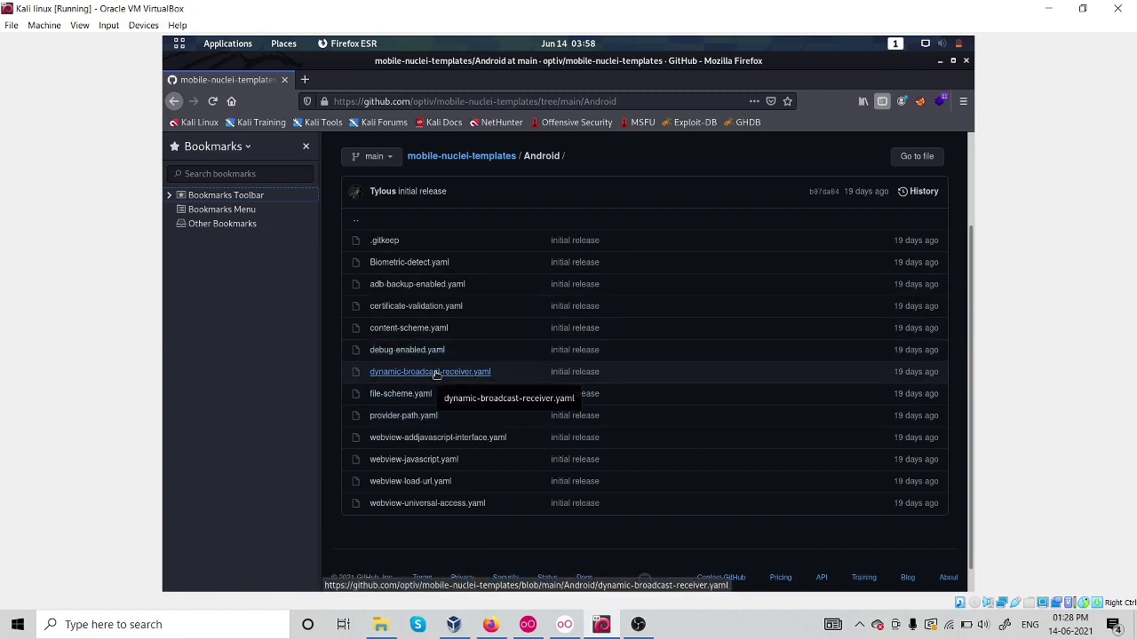
mouse_move(194, 121)
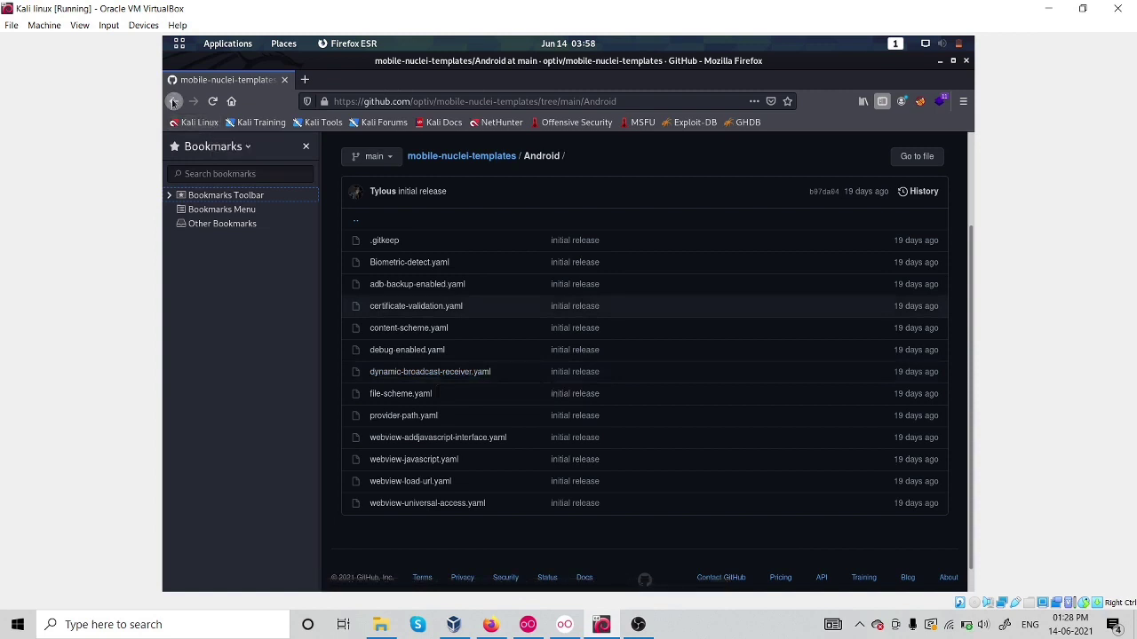
Browse the Keys folder's API-key YAML templates from the repo root, ending back at the root.
left_click(174, 99)
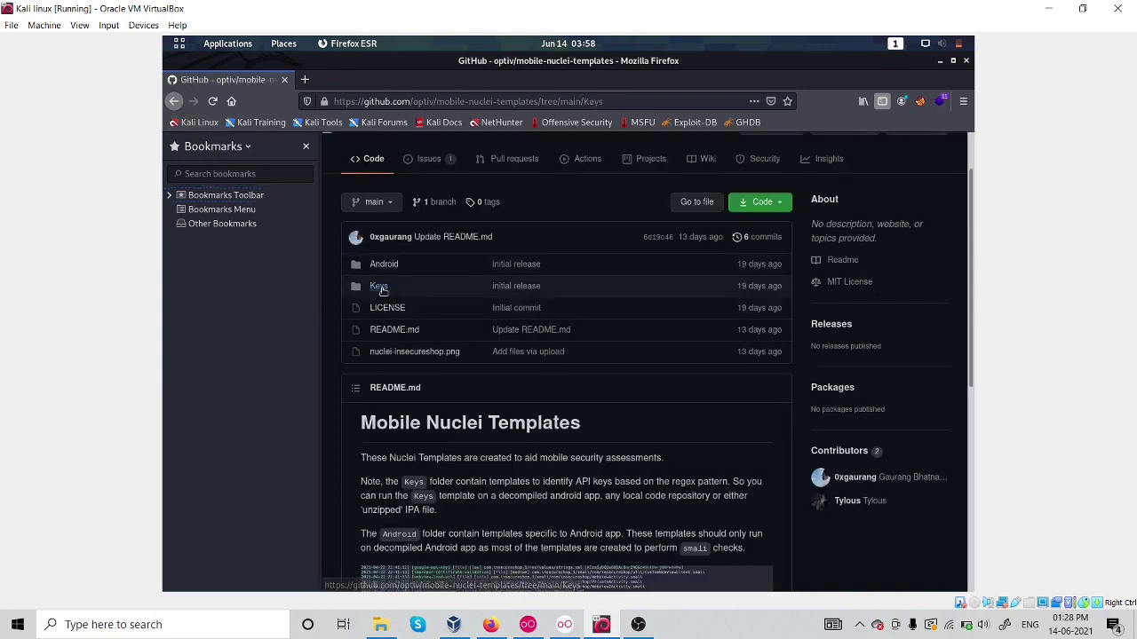
left_click(380, 284)
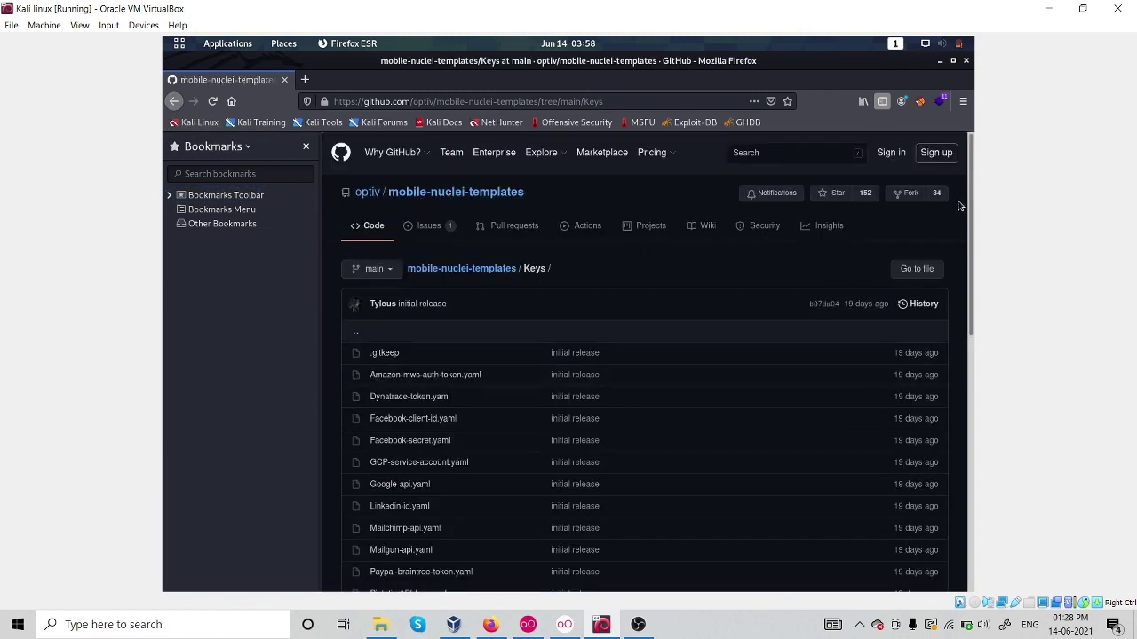
scroll("down", 3)
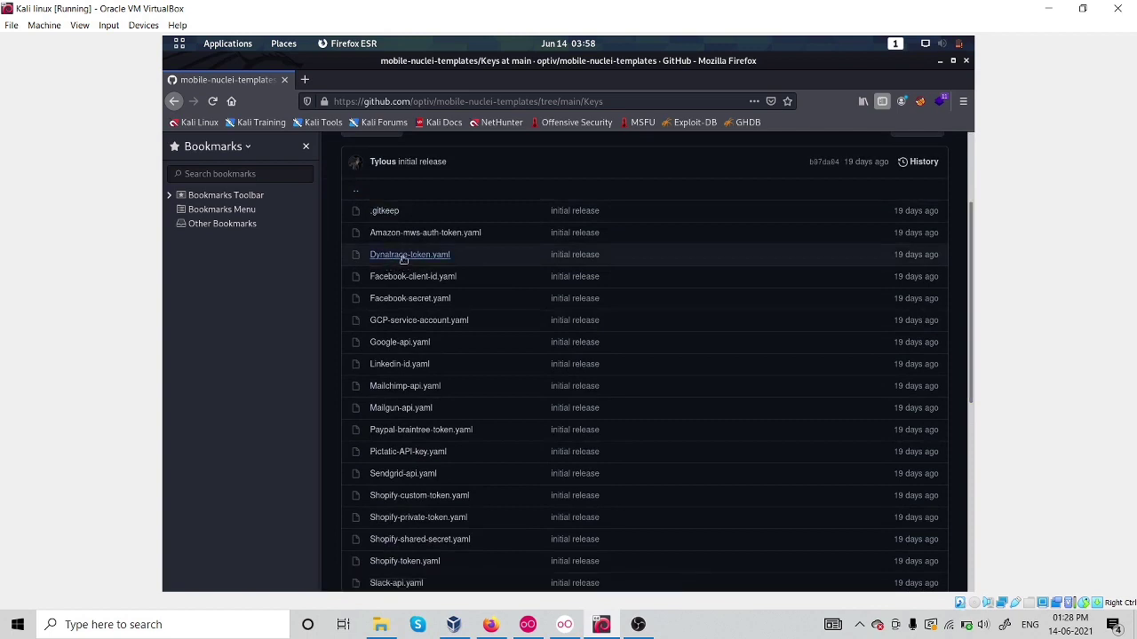
mouse_move(357, 318)
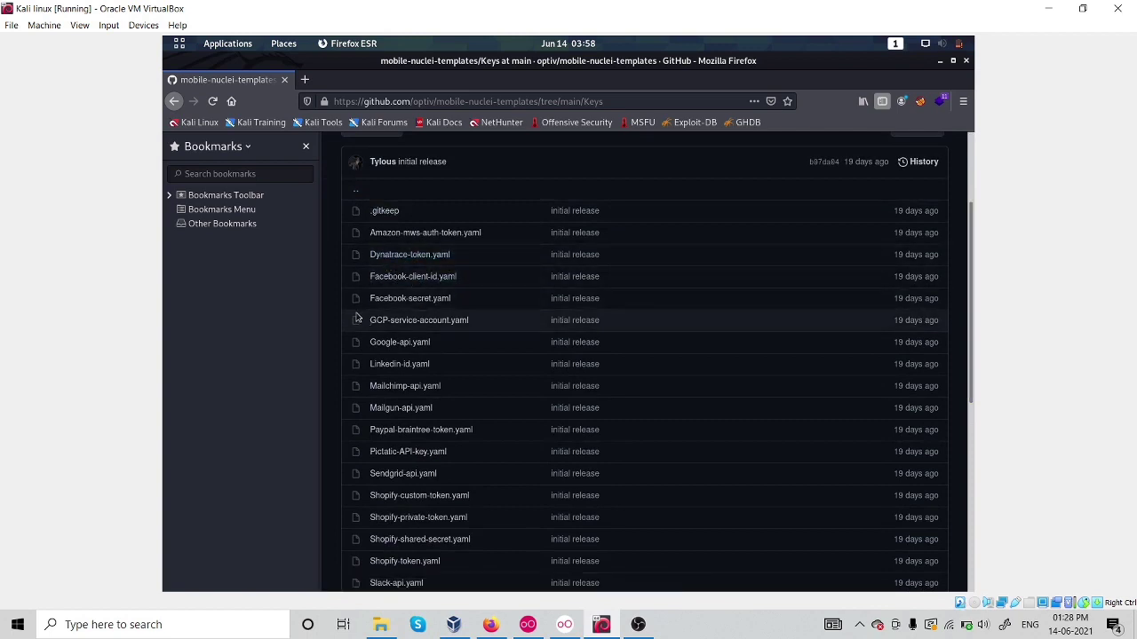
mouse_move(370, 362)
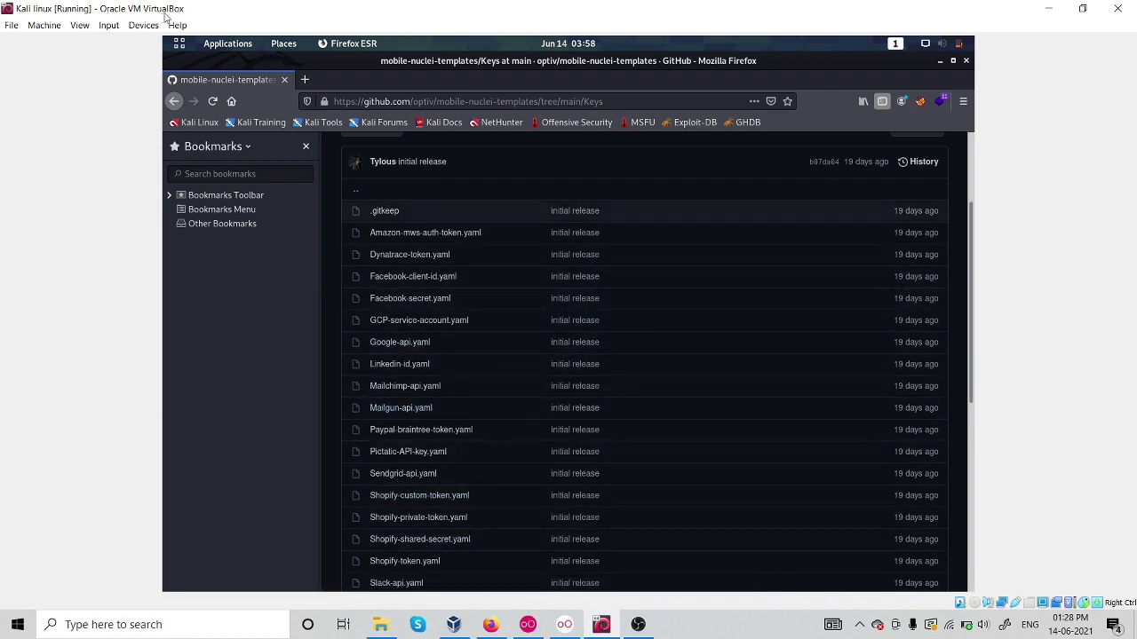
left_click(174, 99)
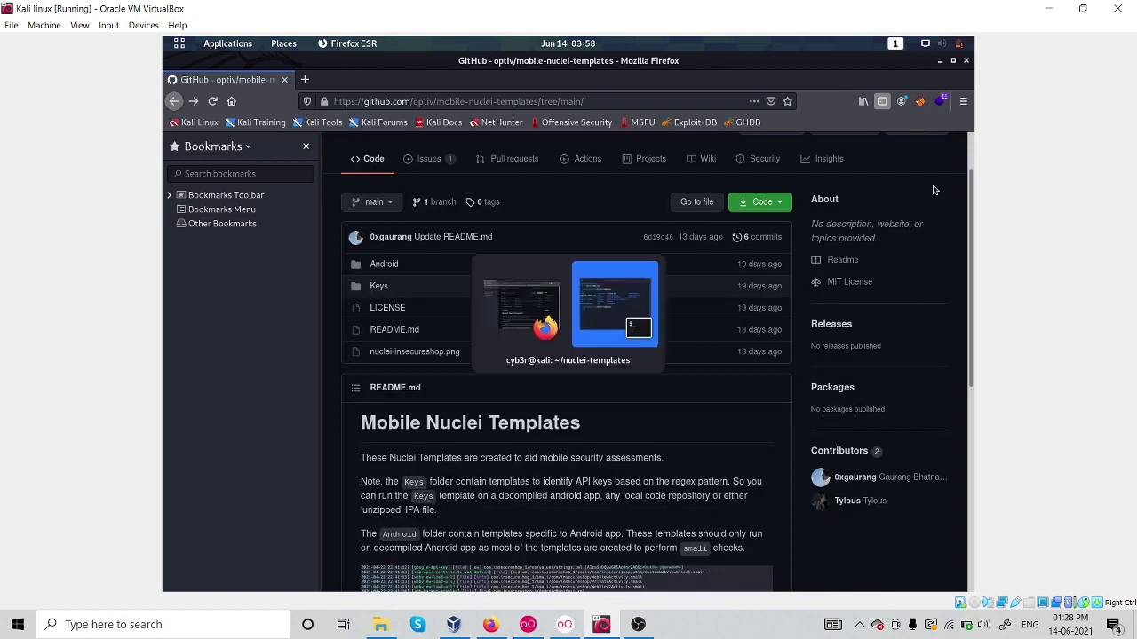
Move into the android directory in Terminal and list its contents.
left_click(640, 305)
type("cd")
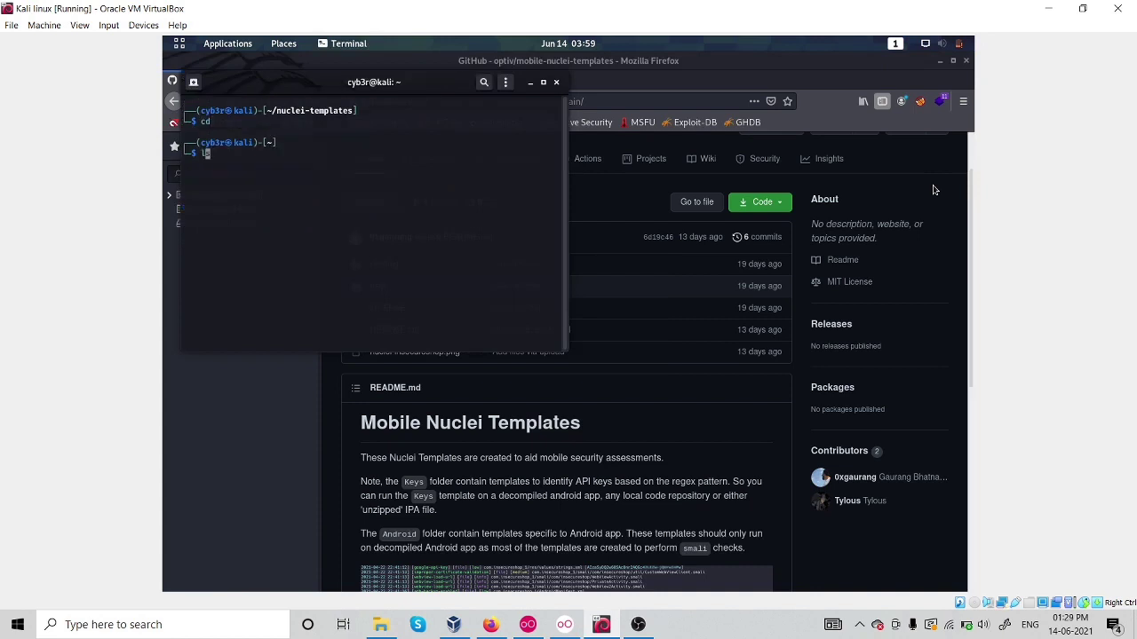
type("ls")
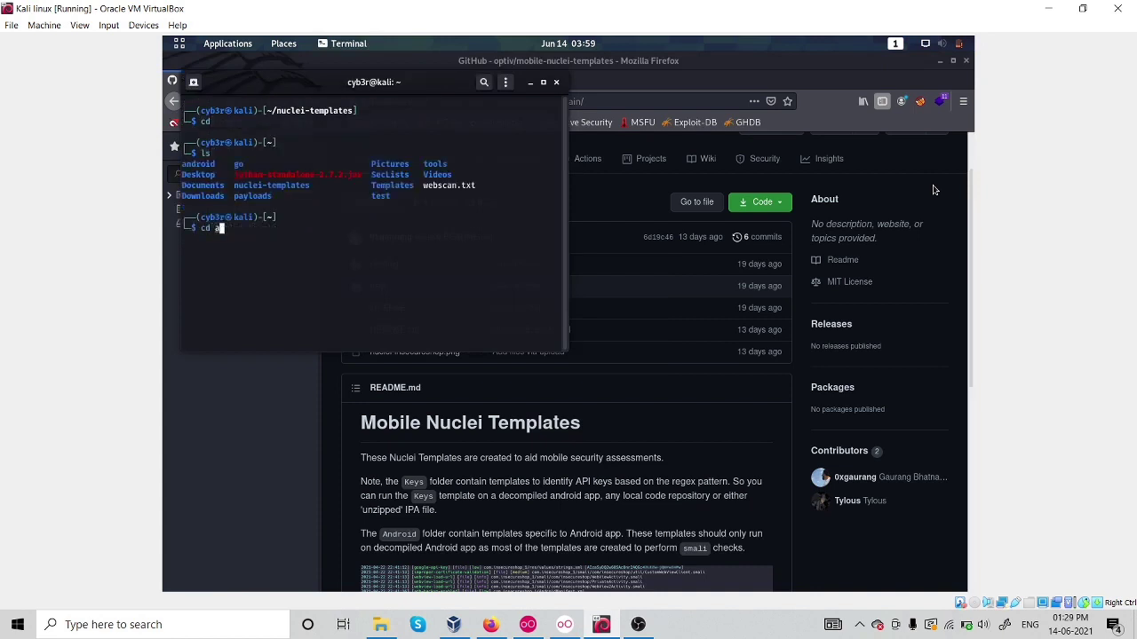
type("ndroid/")
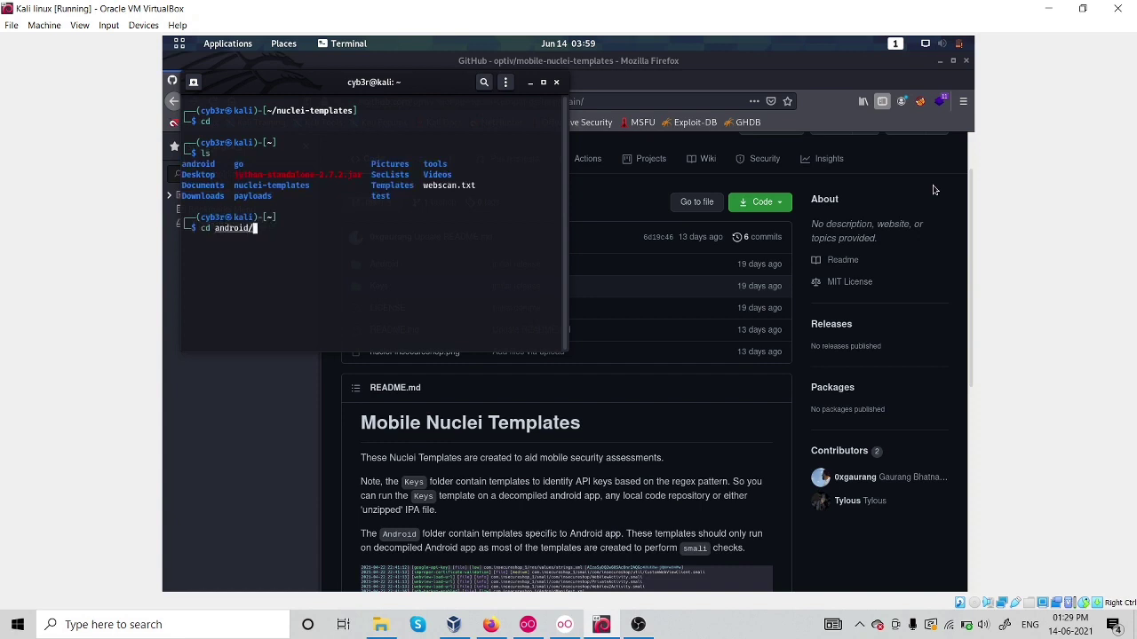
key("Return")
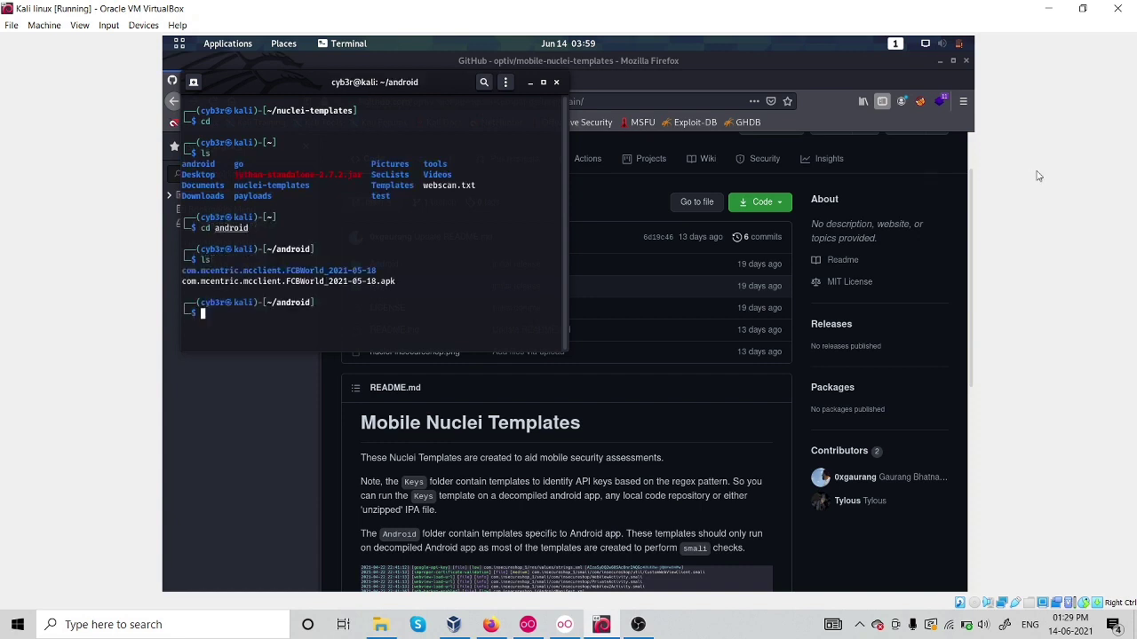
mouse_move(366, 257)
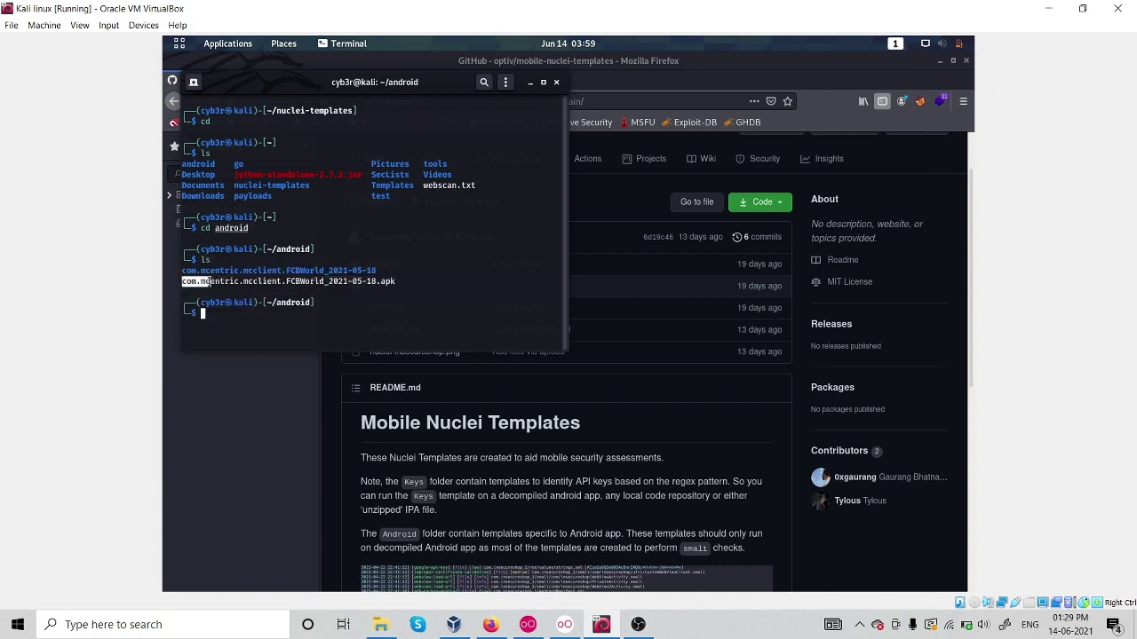
Delete the decompiled com.mcentric.mcclient.FCBWorld_2021-05-18 folder, confirm with ls, and clear the screen.
double_click(285, 281)
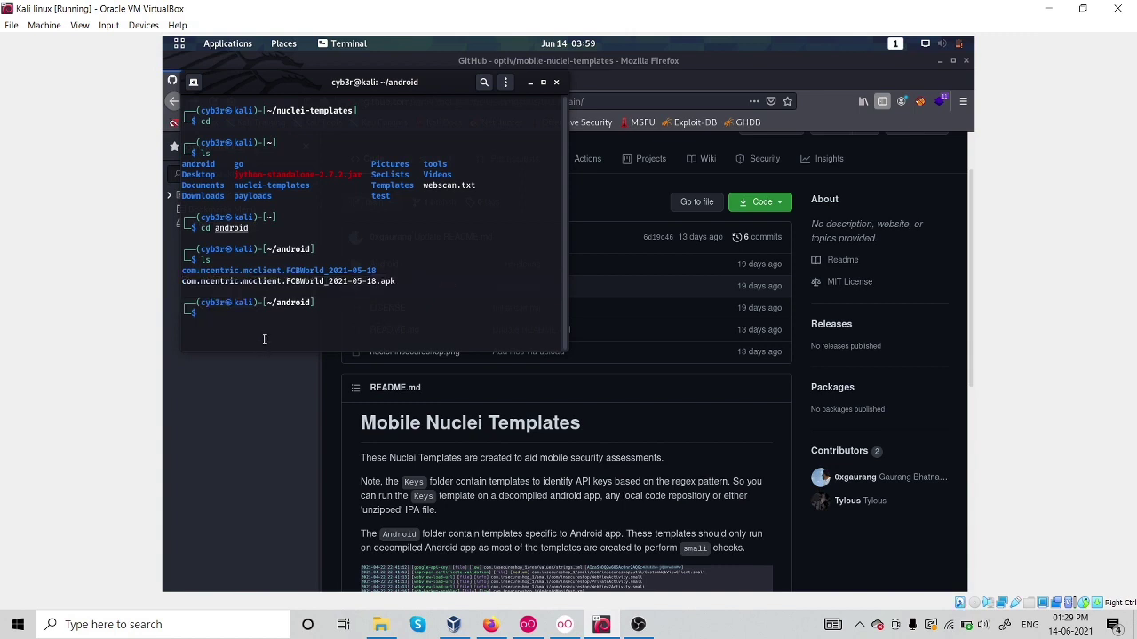
type("rm -rf Public")
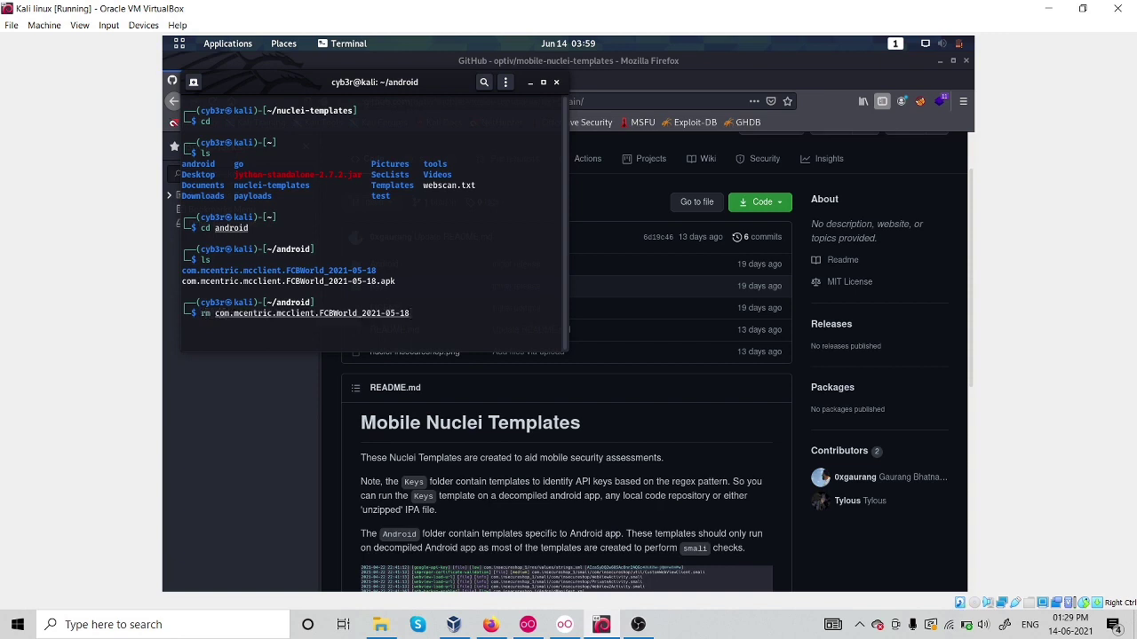
key("Return")
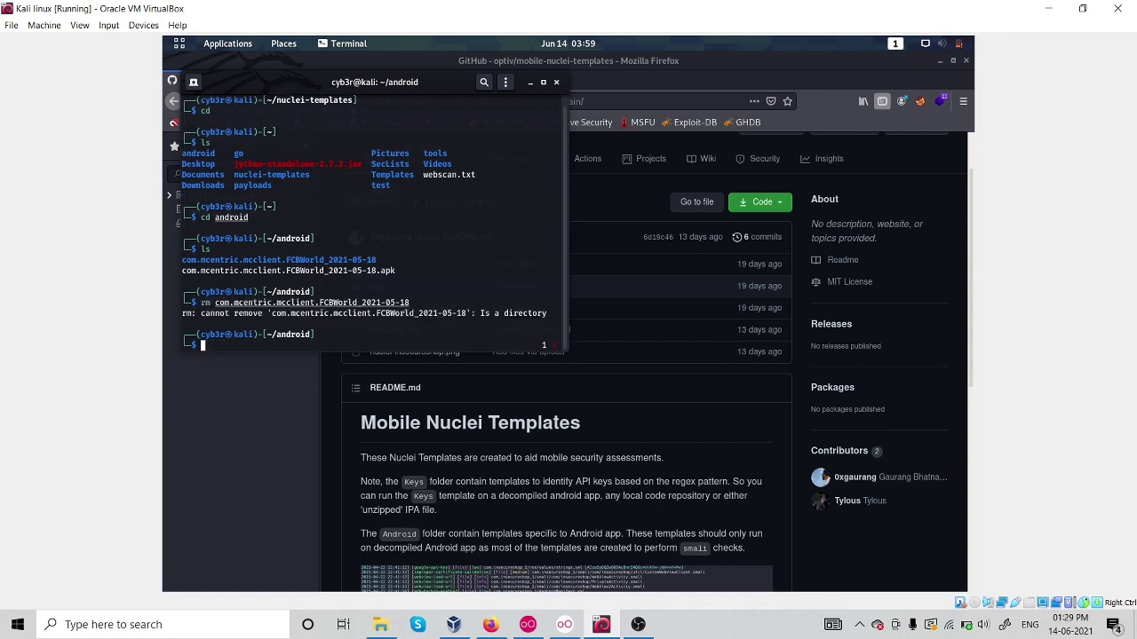
type("rm com.mcentric.mcclient.FCBWorld_2021-05-18")
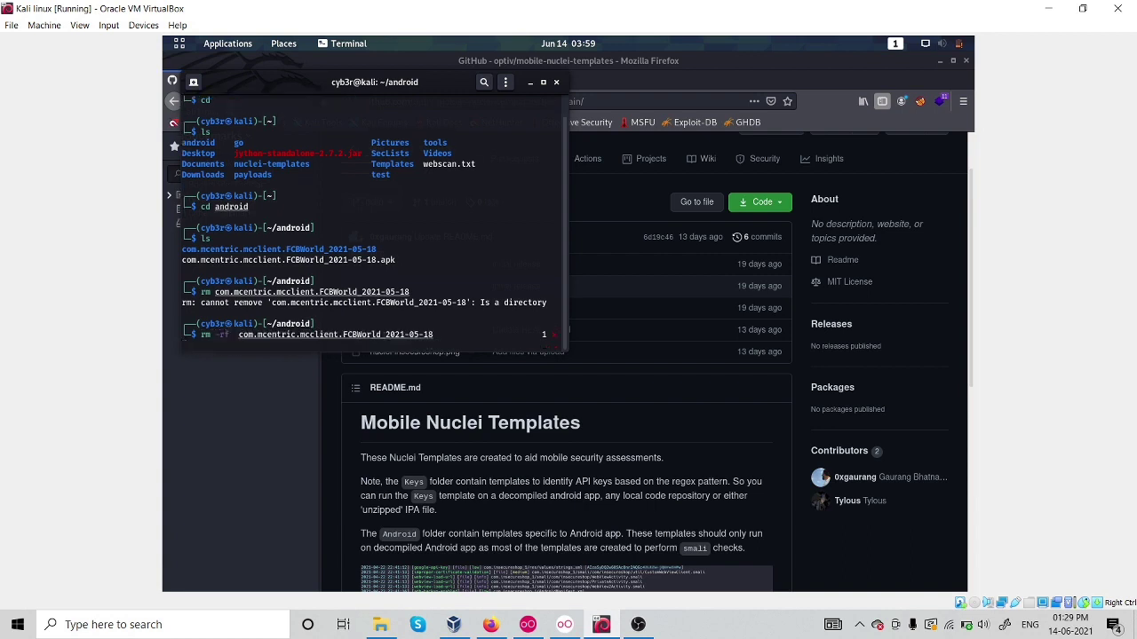
key("Return")
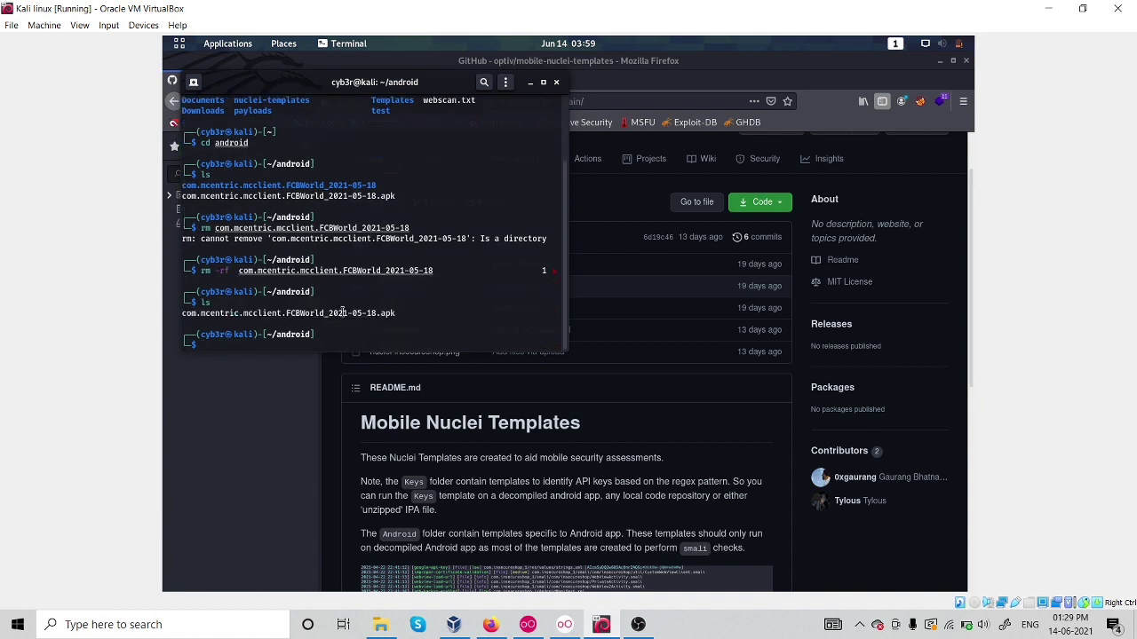
type("ls")
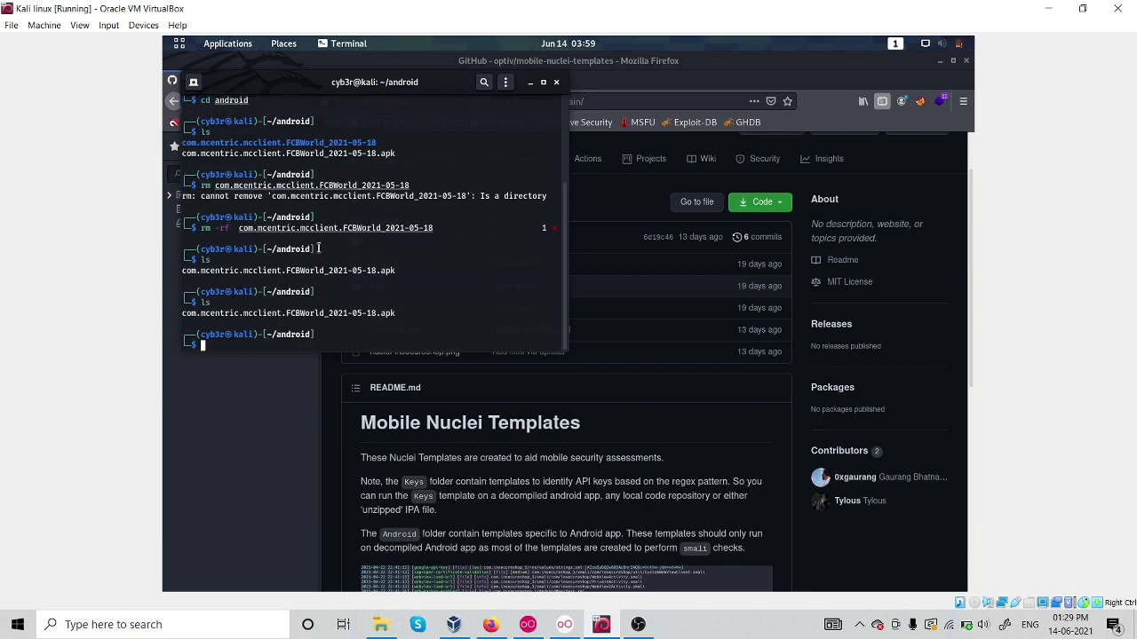
type("clear")
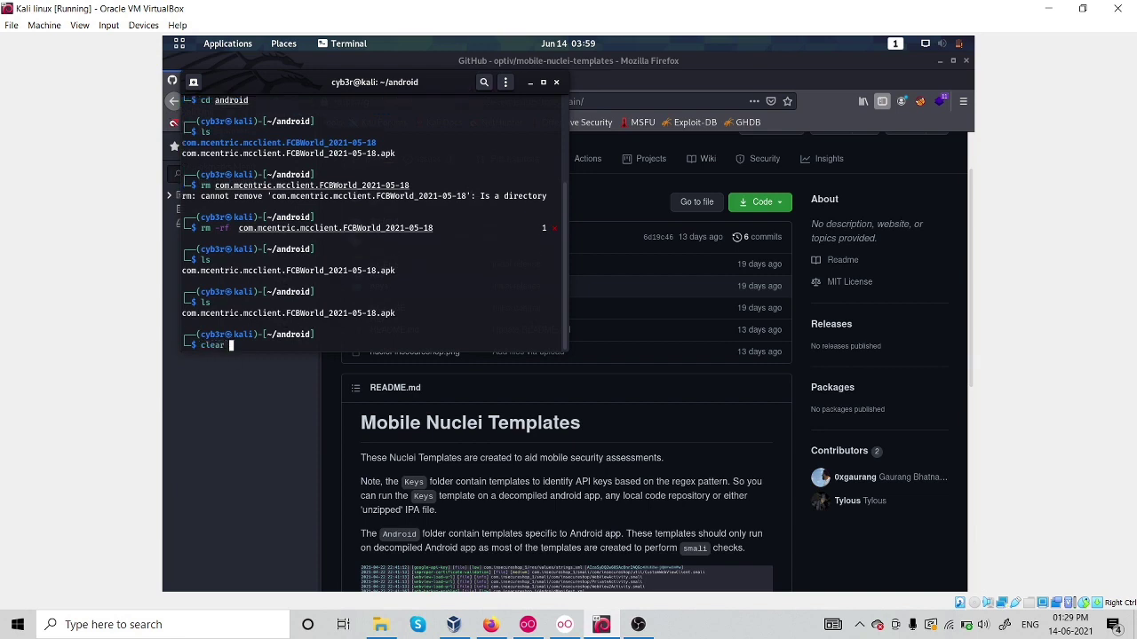
key("Return")
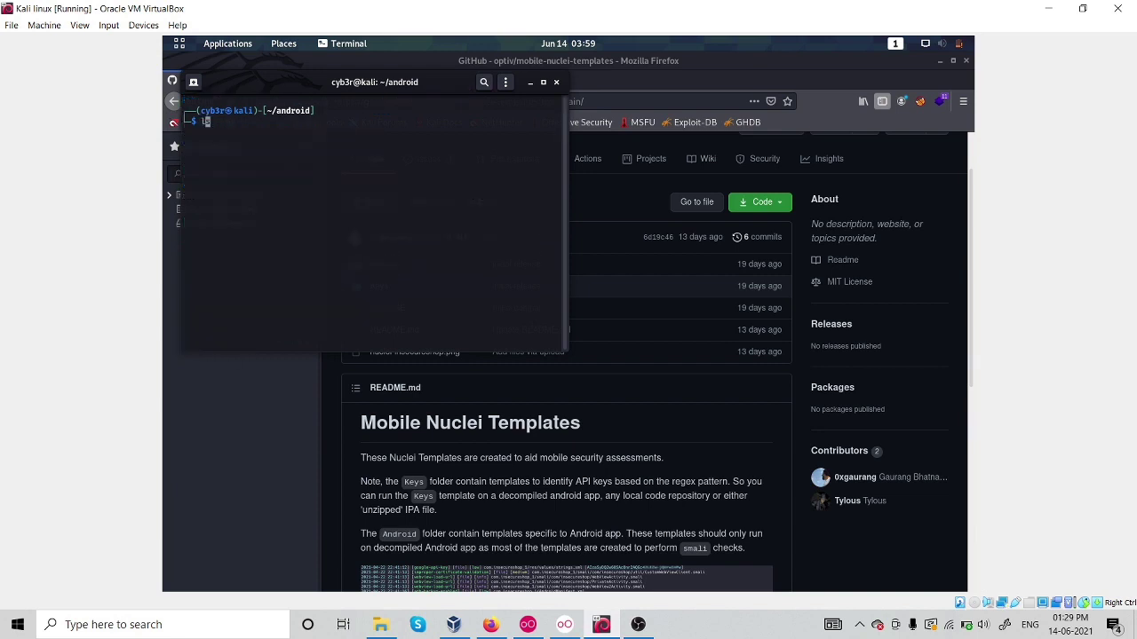
List the android folder and build an apktool d command for the FCBWorld APK with Tab completion.
key("Return")
type("apktool d")
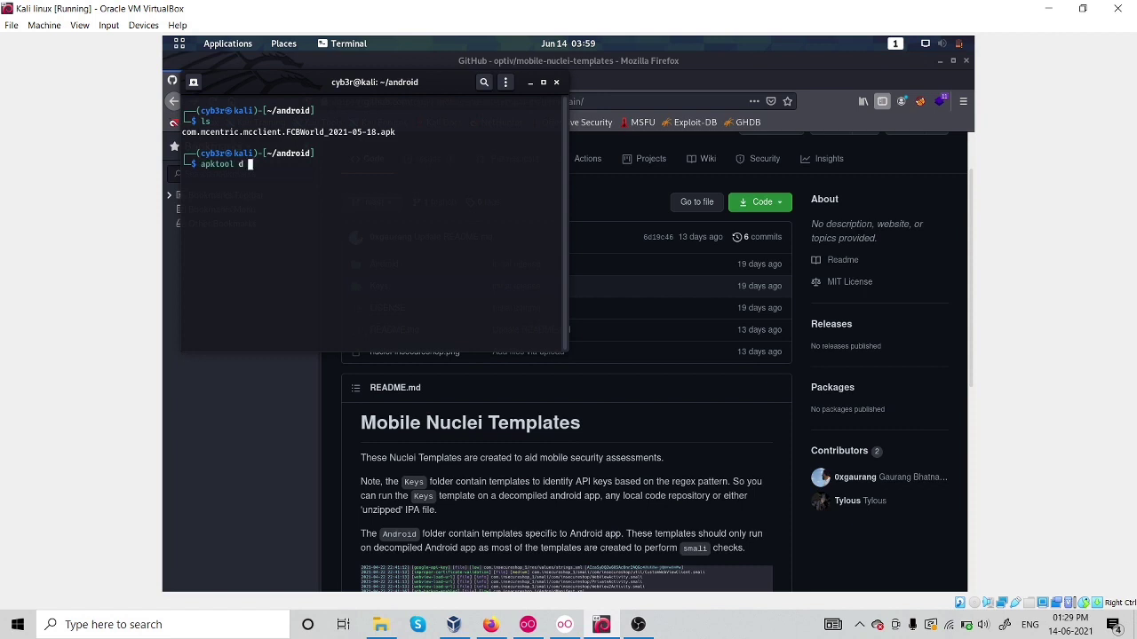
type("cg")
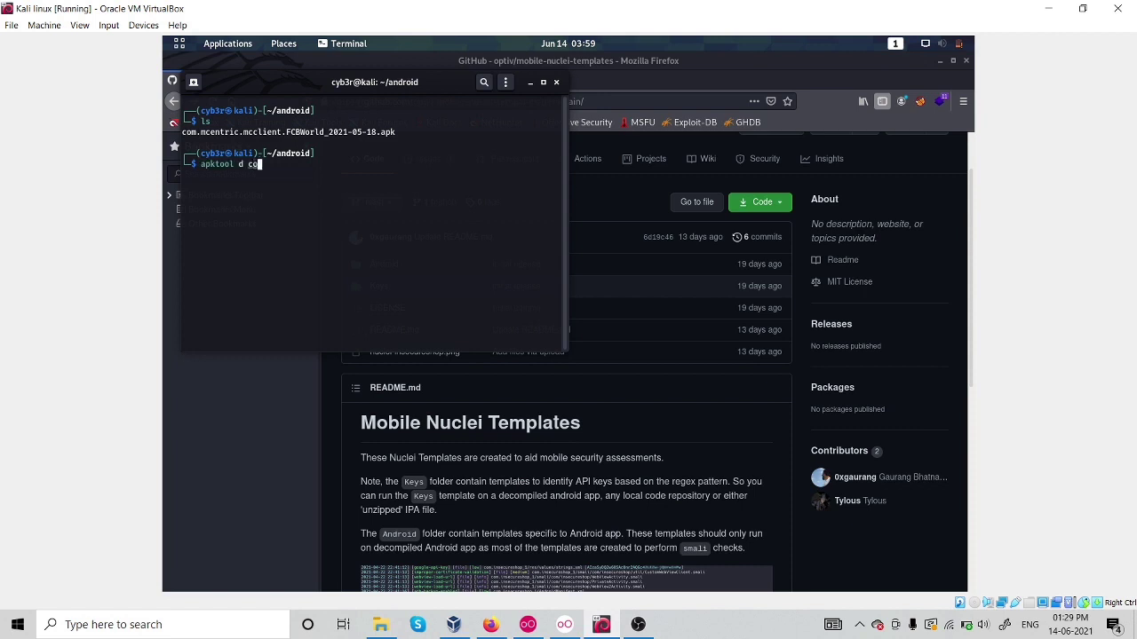
key("Return")
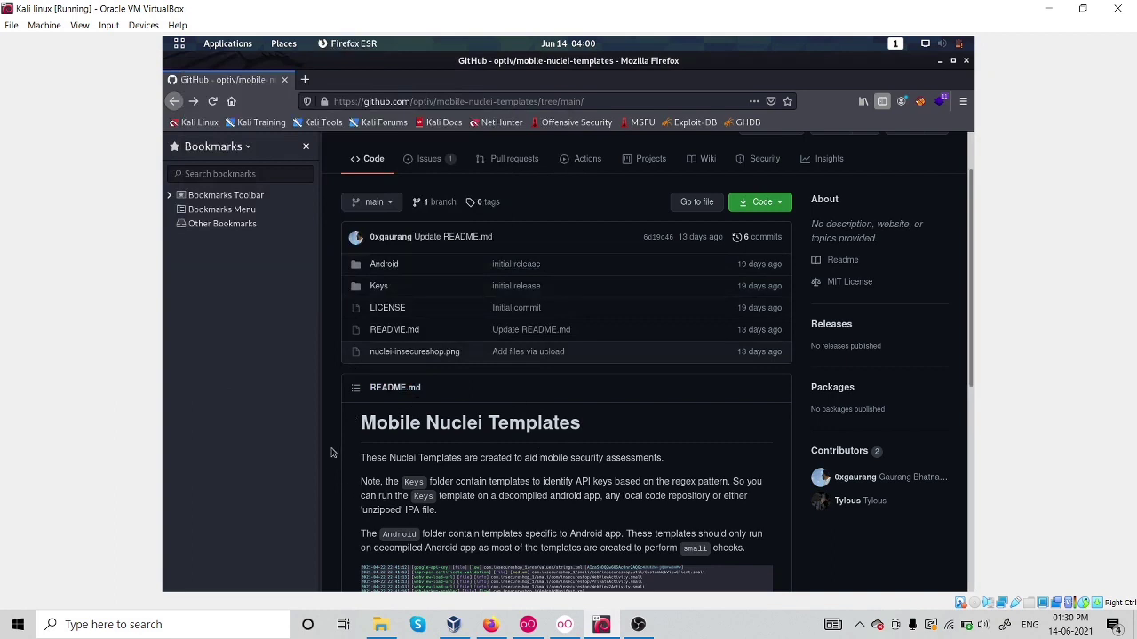
mouse_move(417, 462)
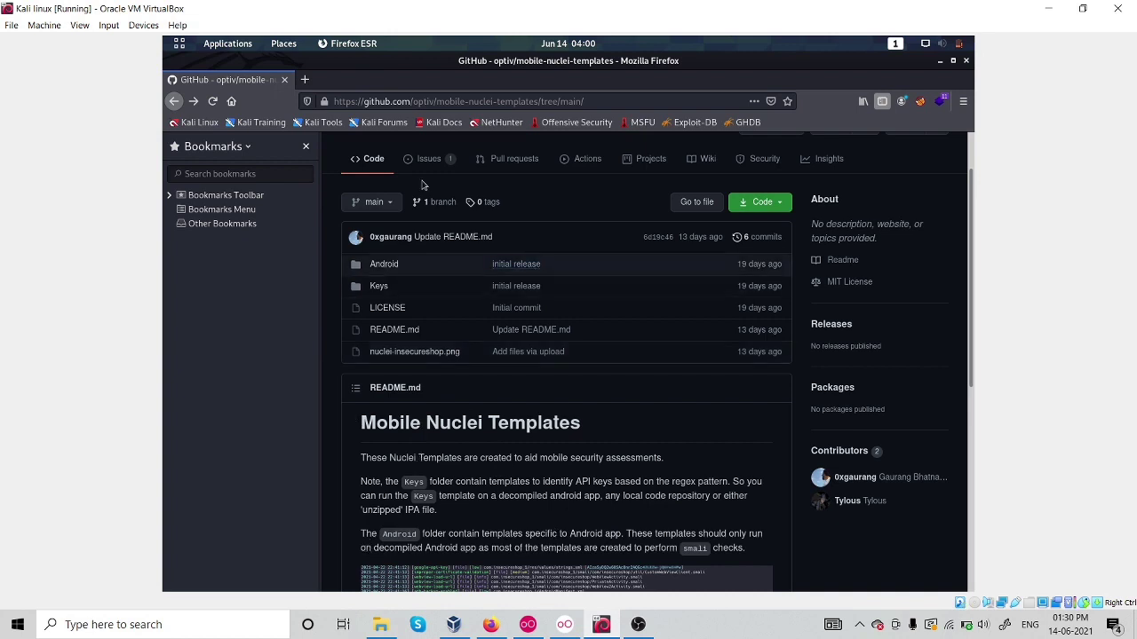
mouse_move(259, 426)
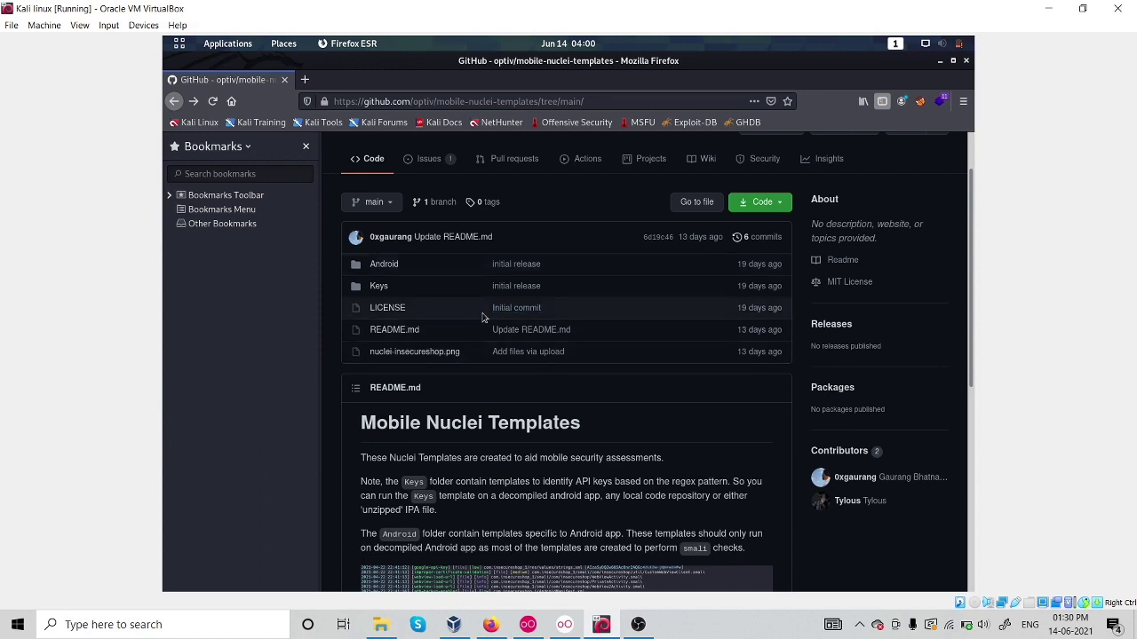
Show the Keys folder's list of YAML key templates on GitHub.
left_click(380, 284)
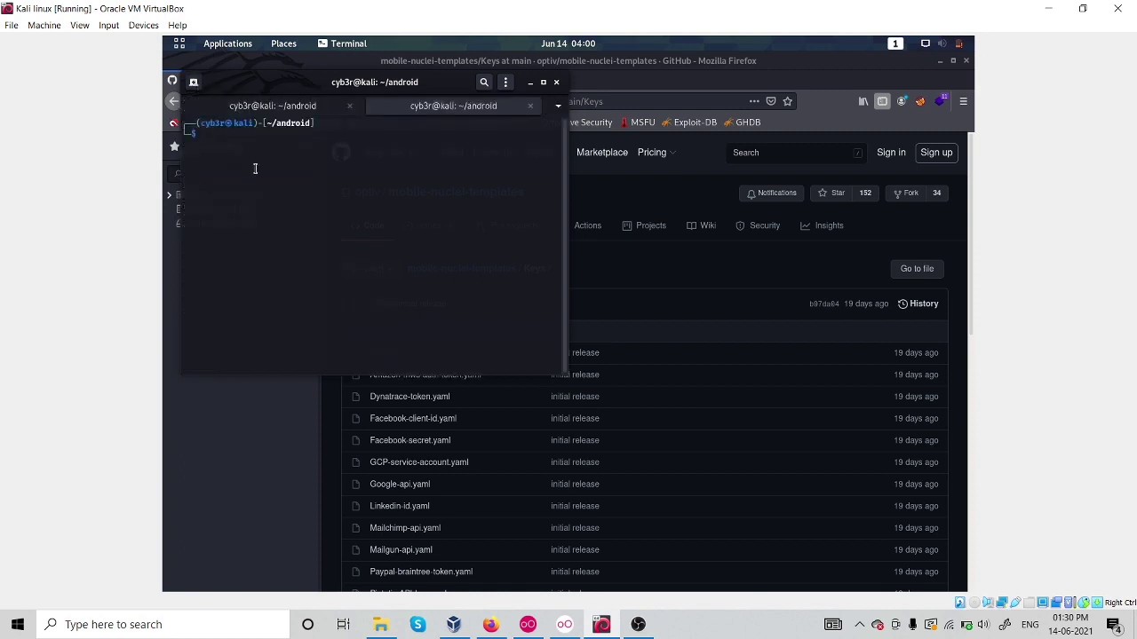
In a second Terminal tab, cd into nuclei-templates/mobile-nuclei-templates/Keys.
type("cd nu")
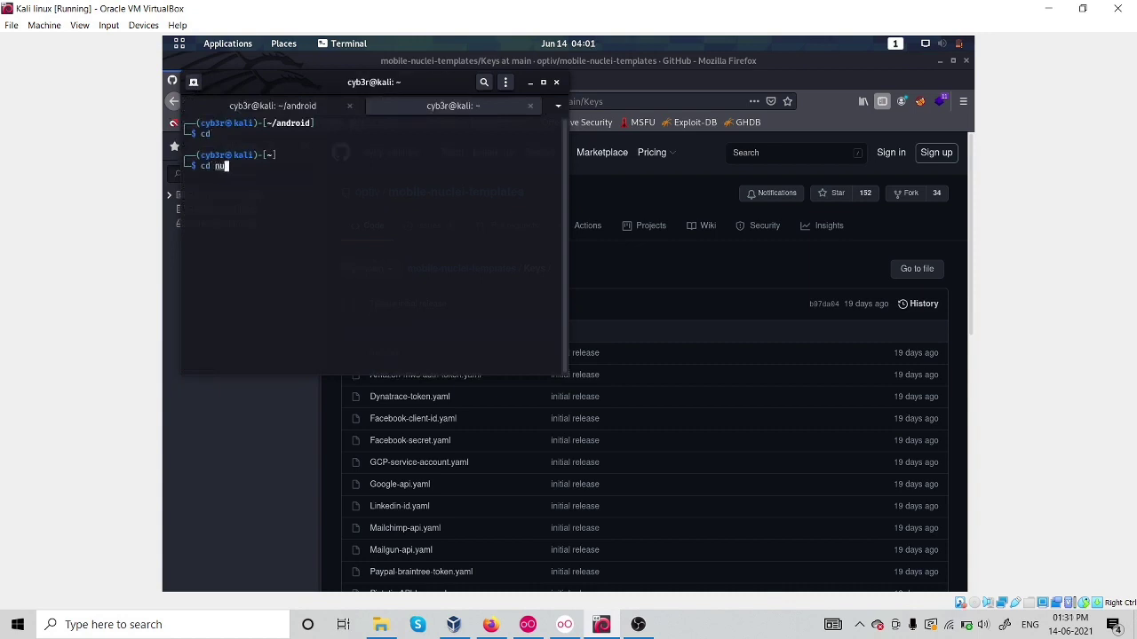
key("Return")
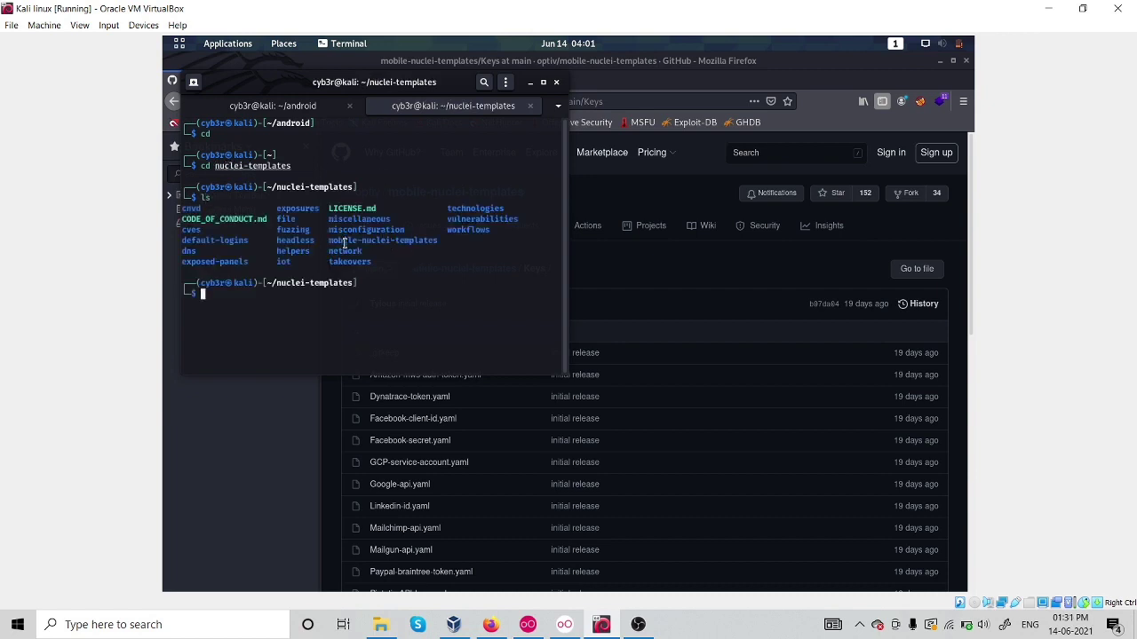
double_click(383, 240)
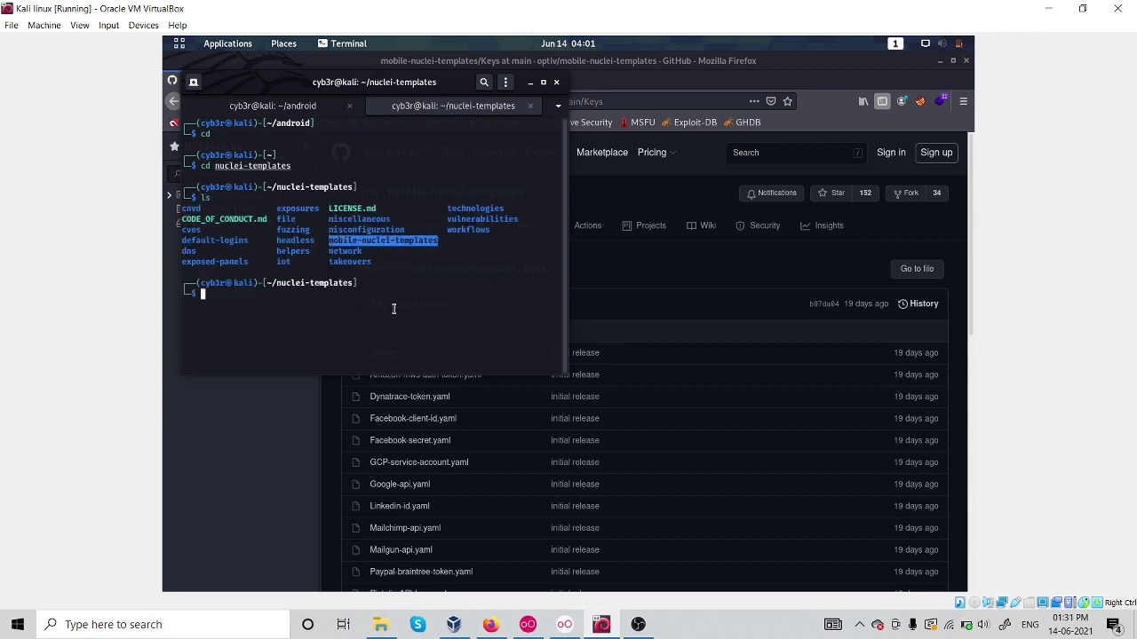
type("cd mo")
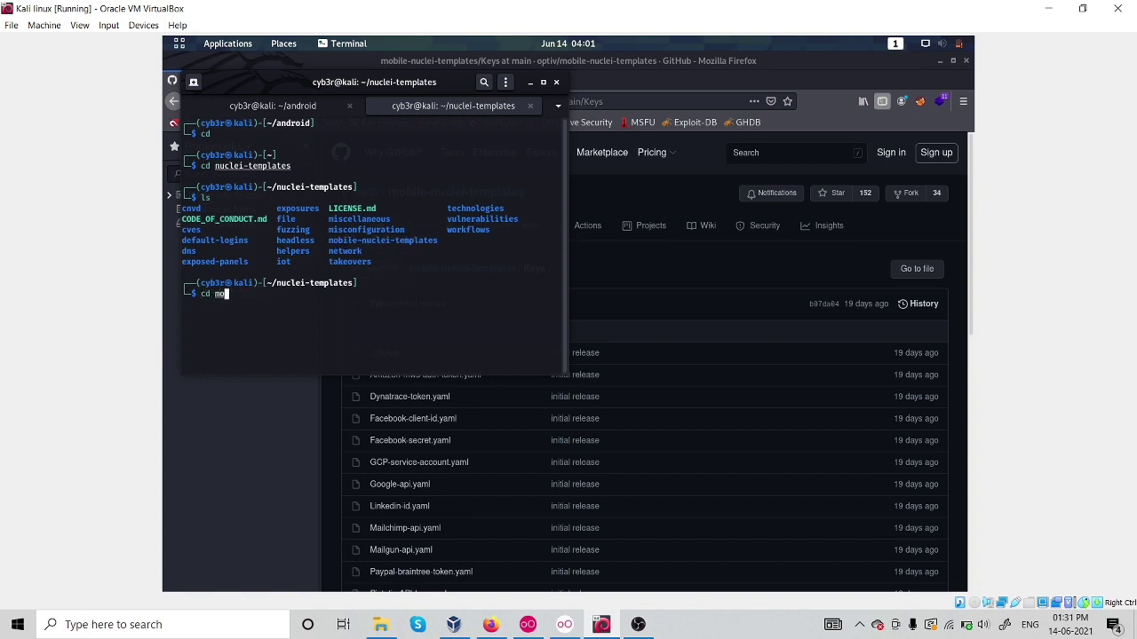
key("Return")
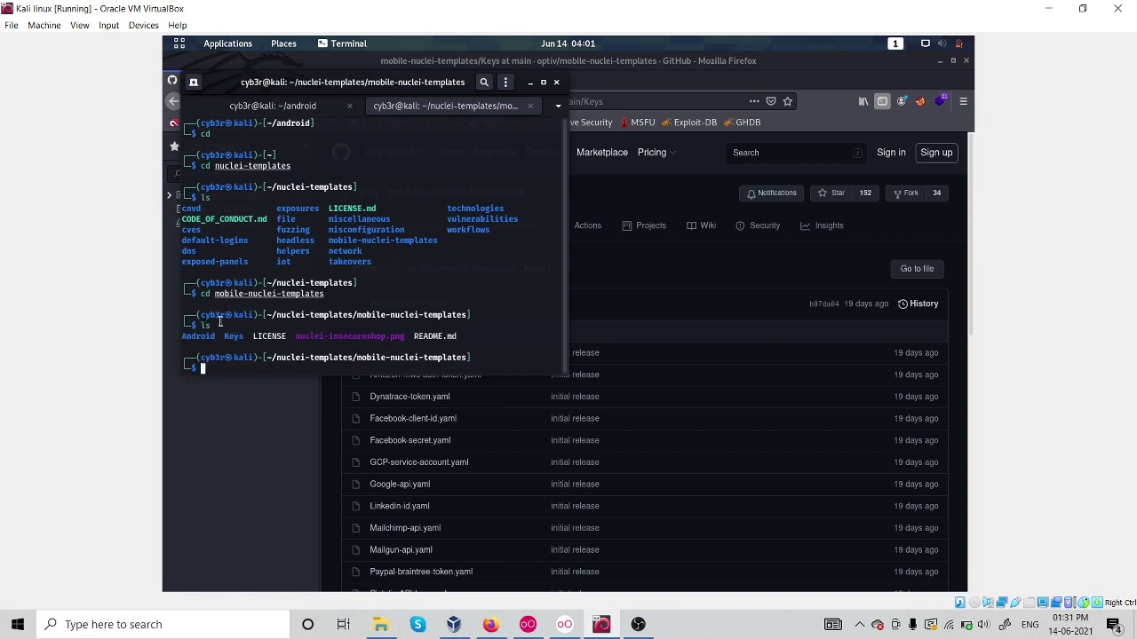
type("cd mobile-nuclei-templates")
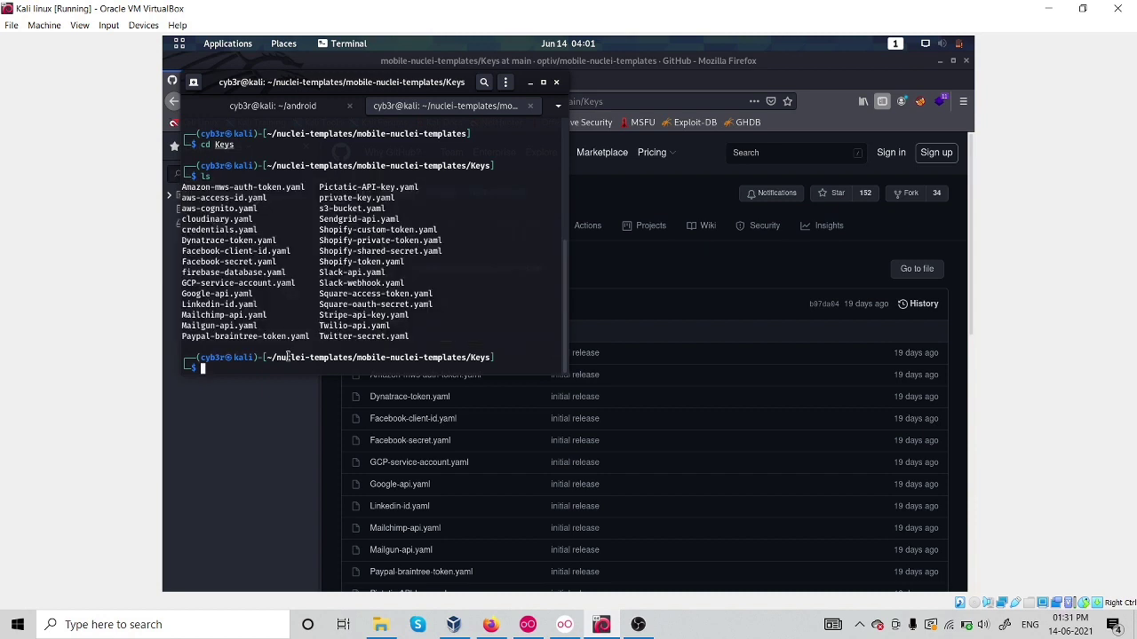
Display aws-access-id.yaml with cat to see its regex, then return to the android session.
type("cat c3278aea845b4f578362e9363c51115")
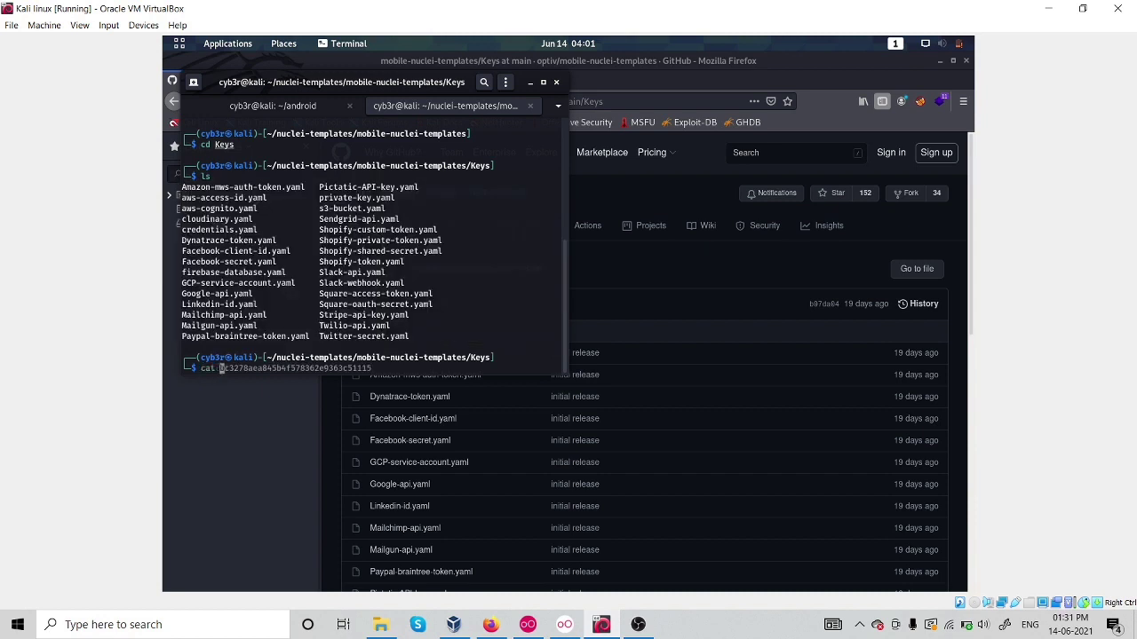
type("aws-")
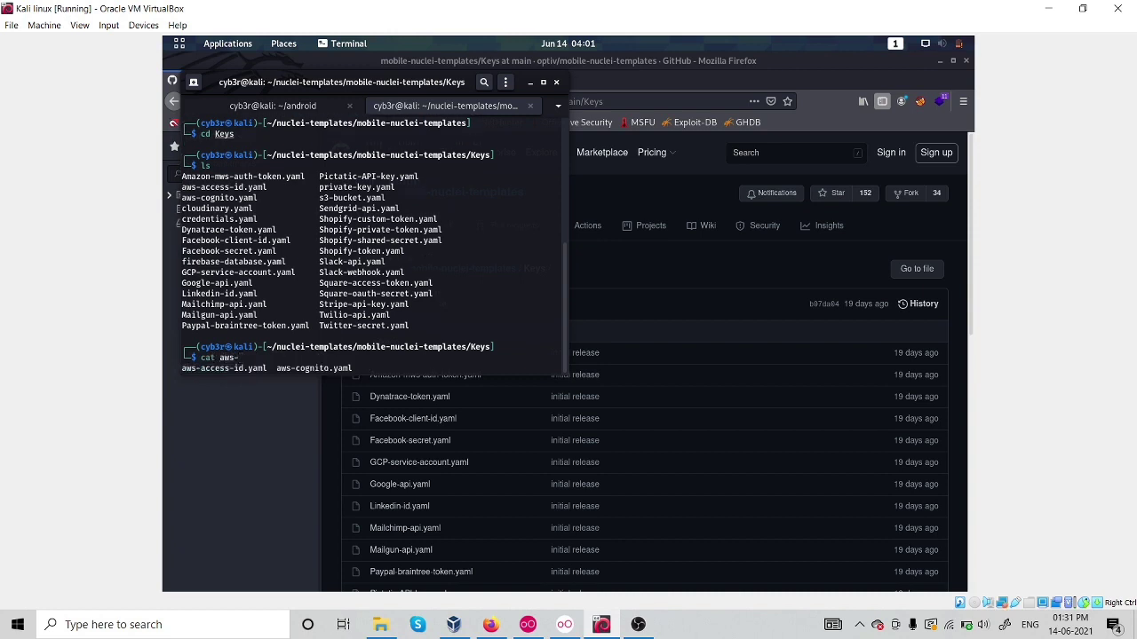
key("Return")
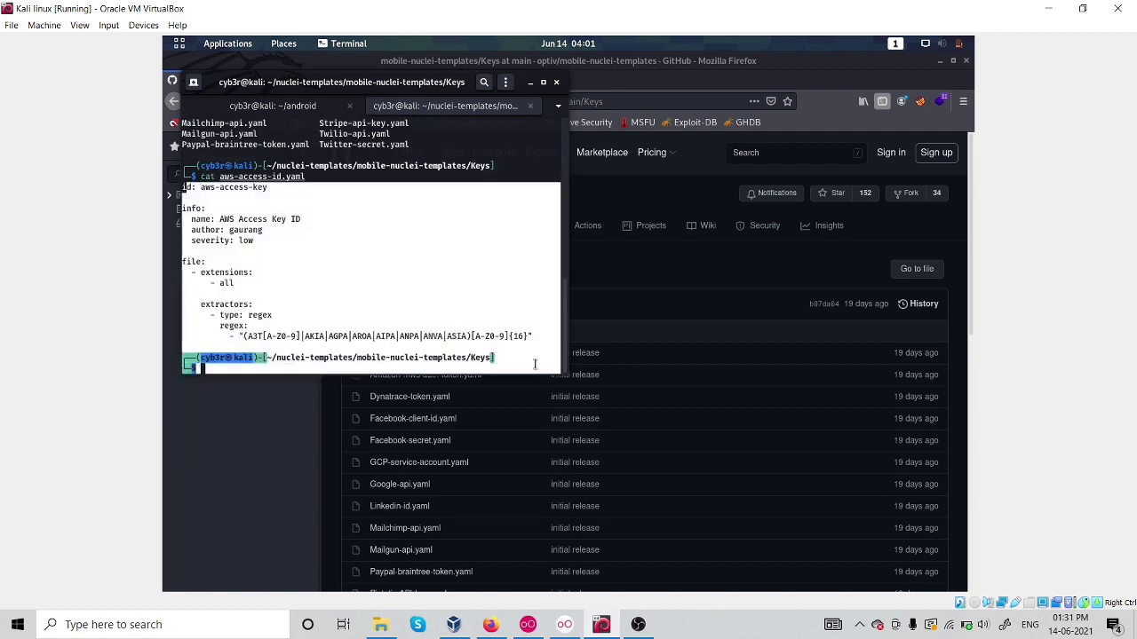
key("Return")
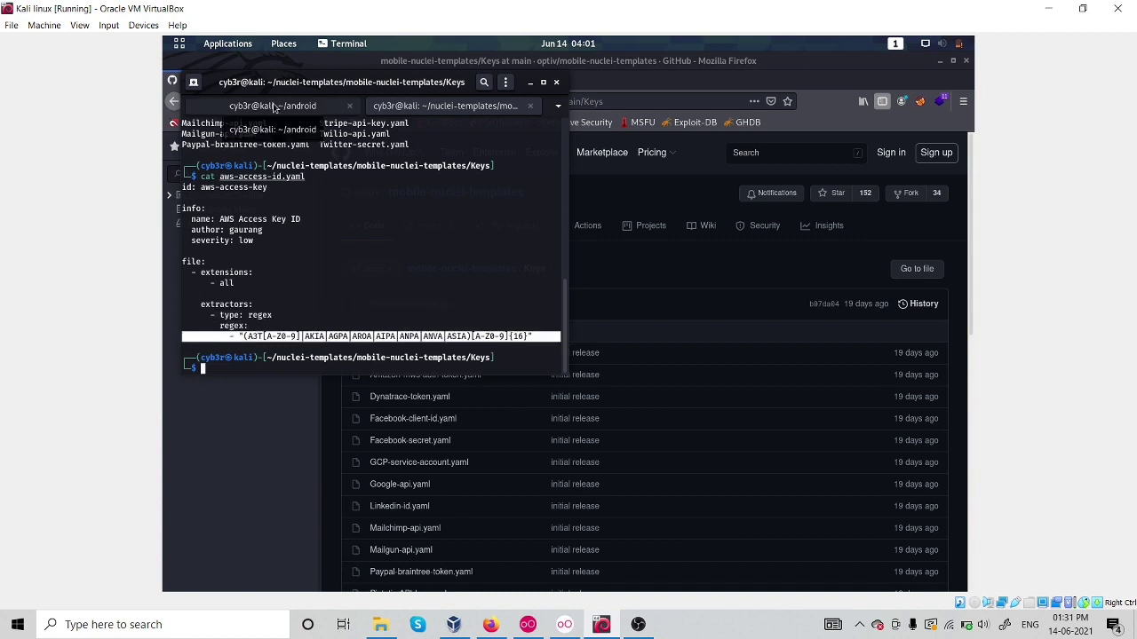
left_click(274, 106)
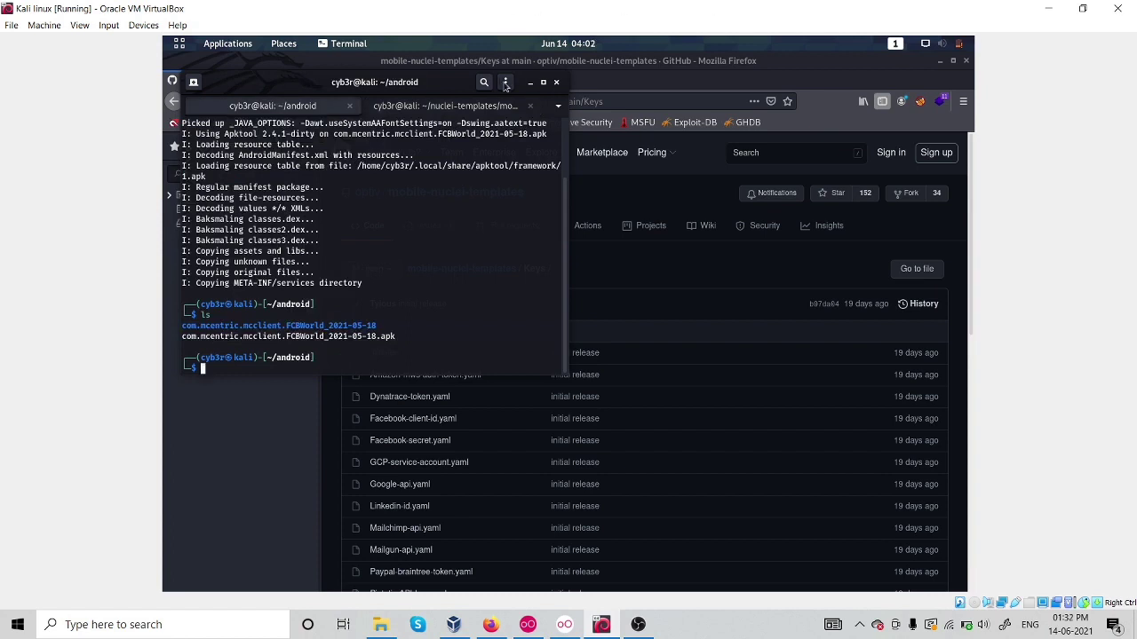
Enlarge the terminal, clear it, and list the android folder showing the decompiled FCBWorld folder.
left_click(506, 82)
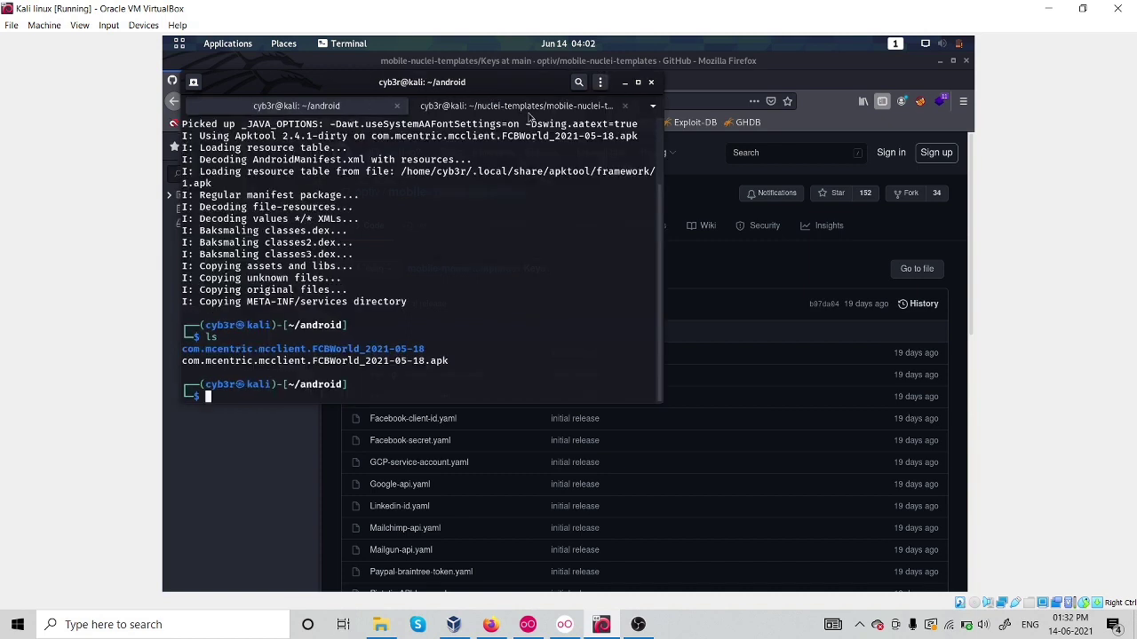
type("clear")
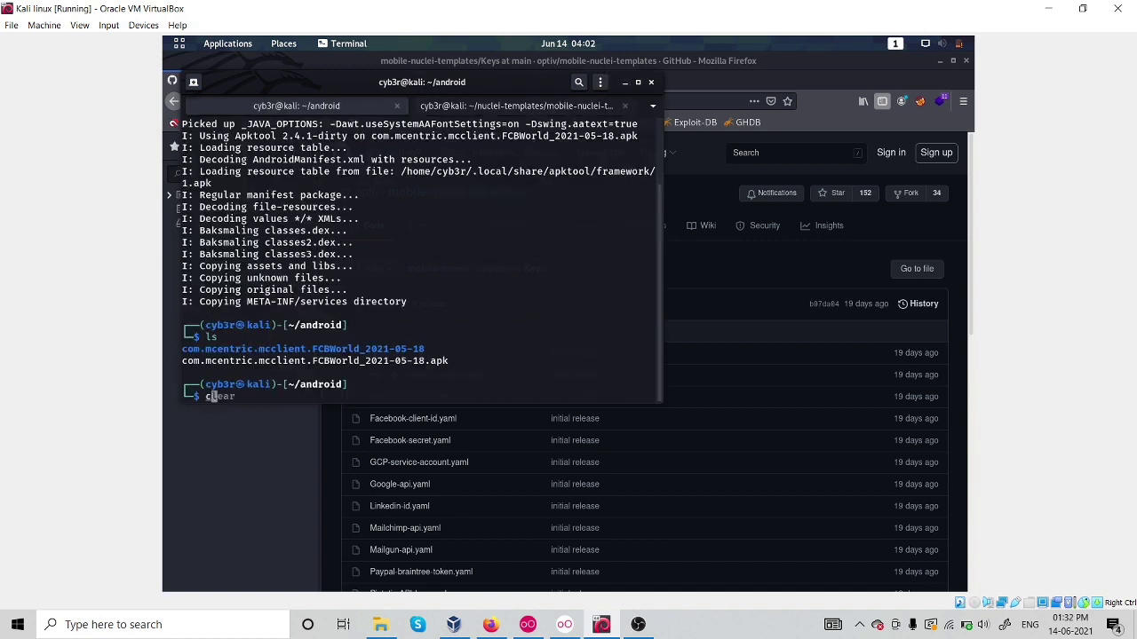
key("Return")
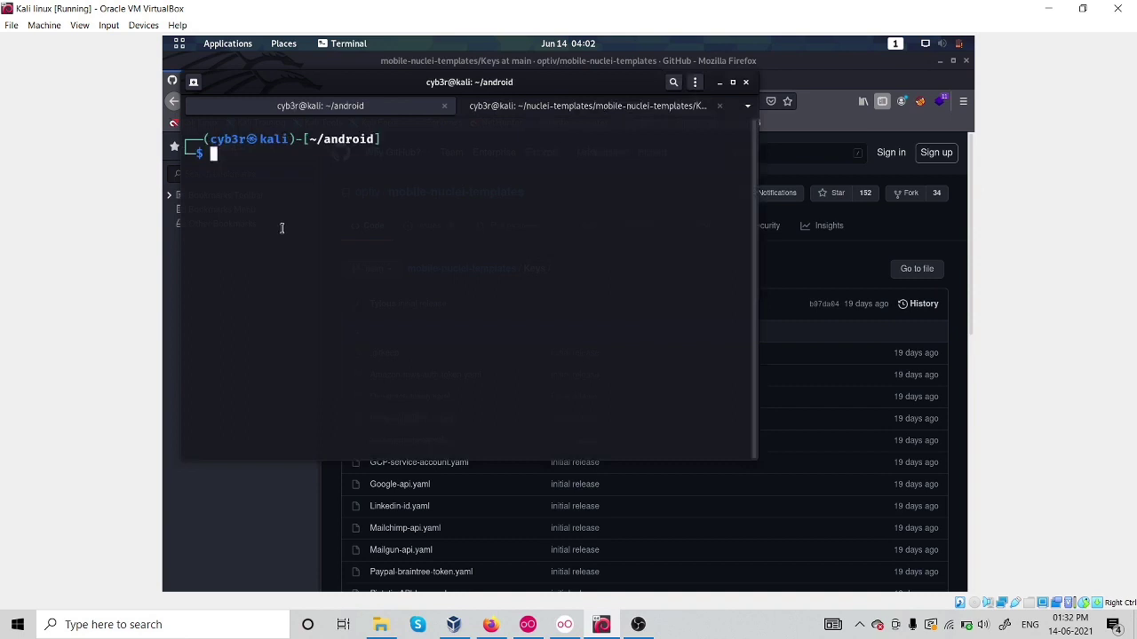
type("ls")
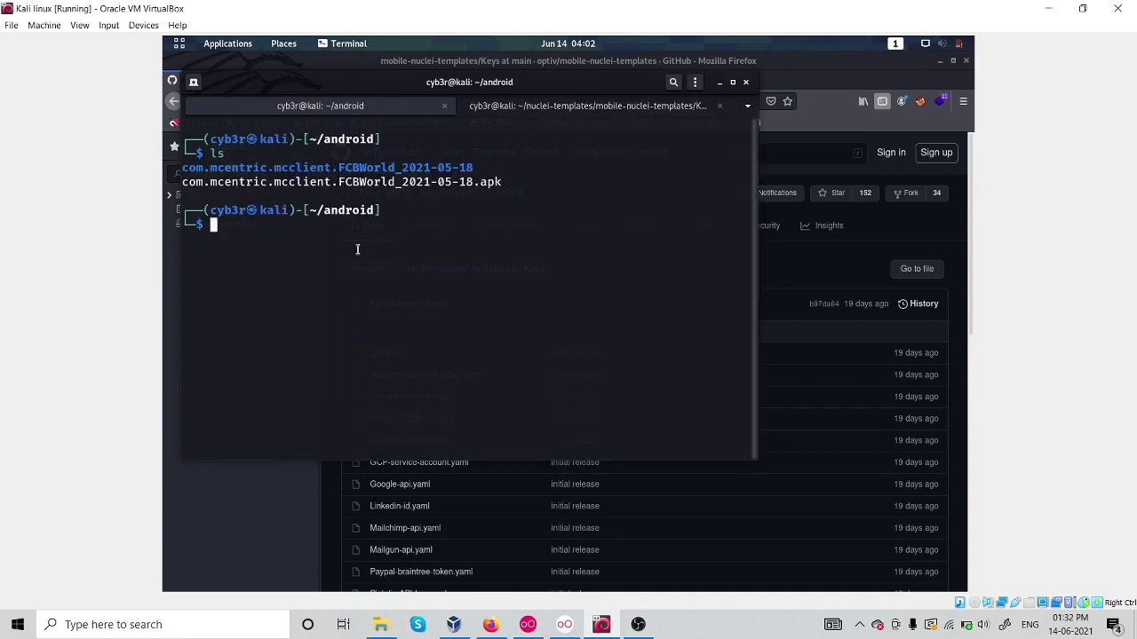
Begin nuclei -targrt com.mcentric.mcclient.FCBWorld_2021-05-18 -t, awaiting a templates path.
type("nuclei")
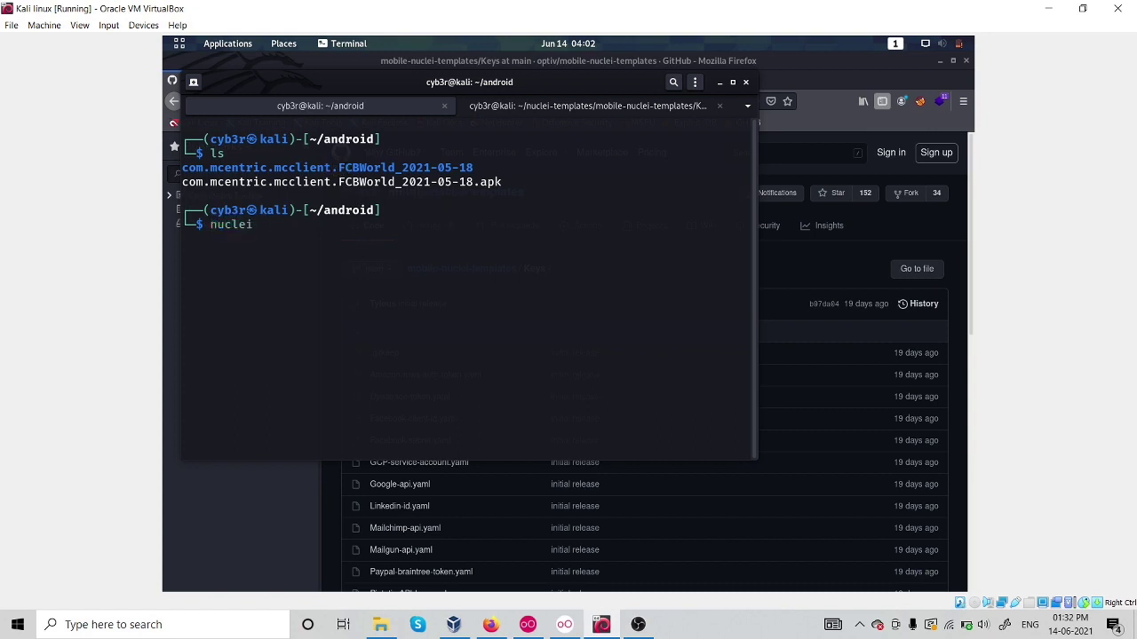
type("-targrt")
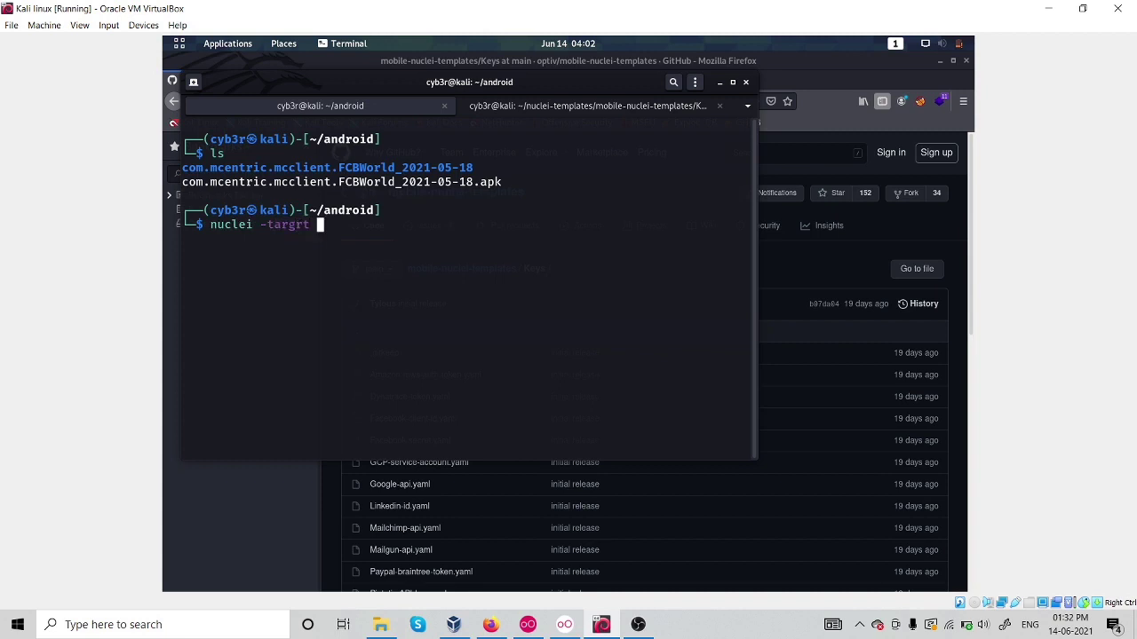
mouse_move(333, 241)
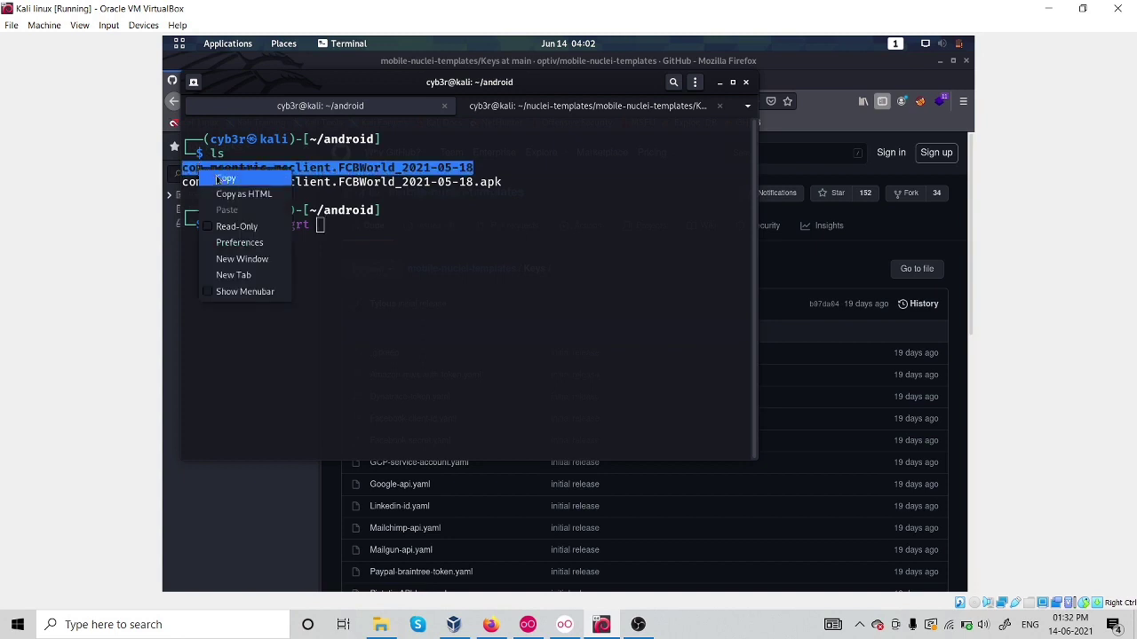
left_click(224, 178)
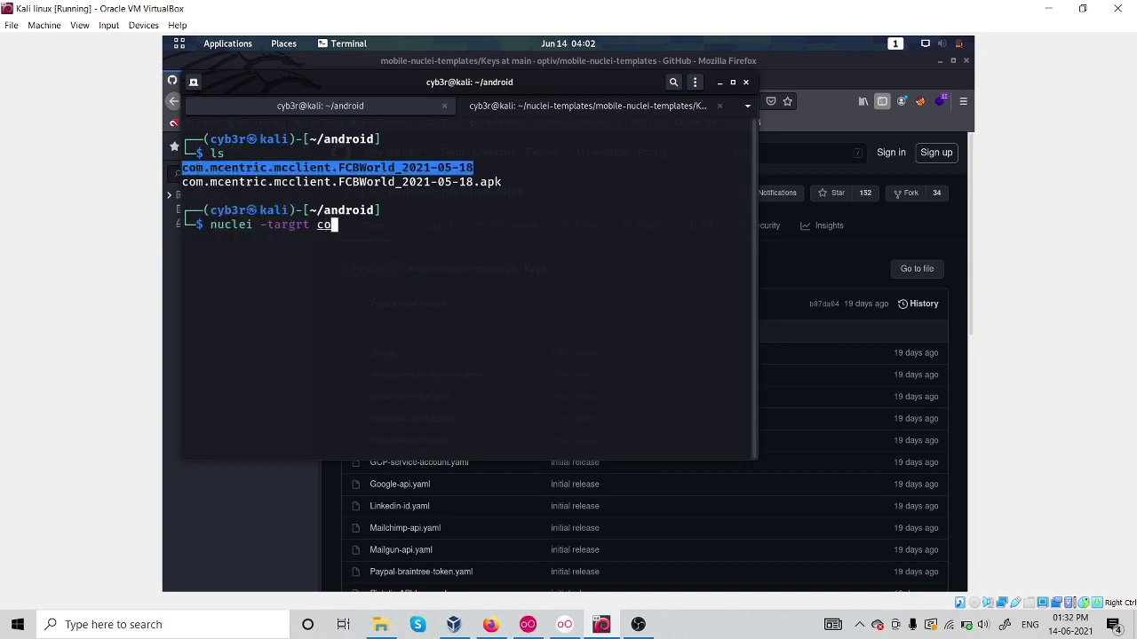
type("com.mcentric.mcclient.FCBWorld_2021-05-18")
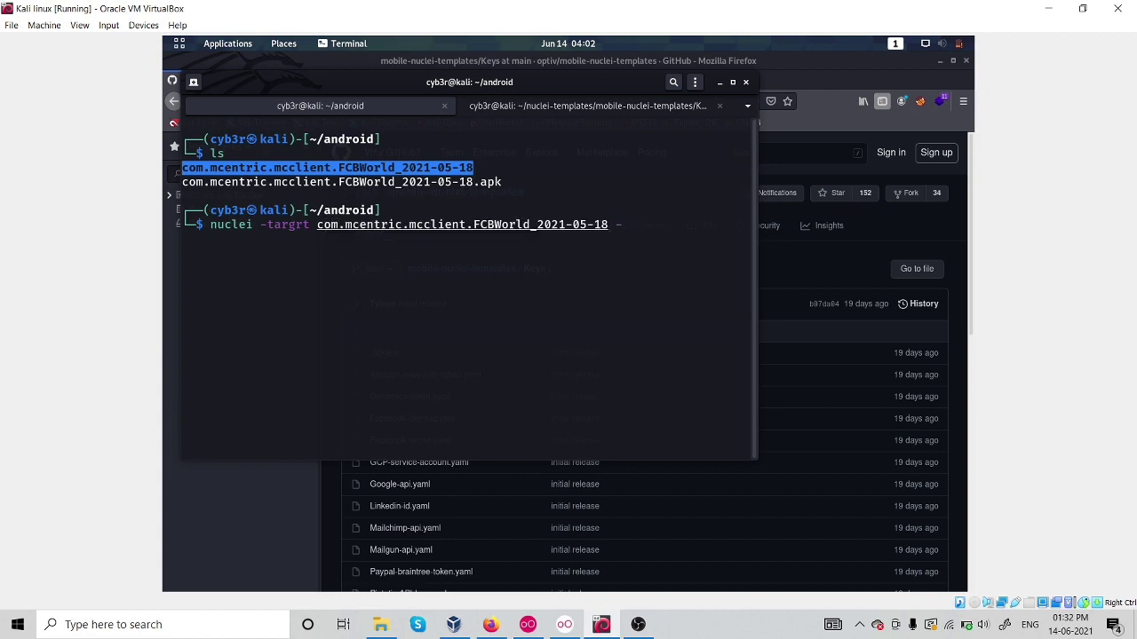
type("-t")
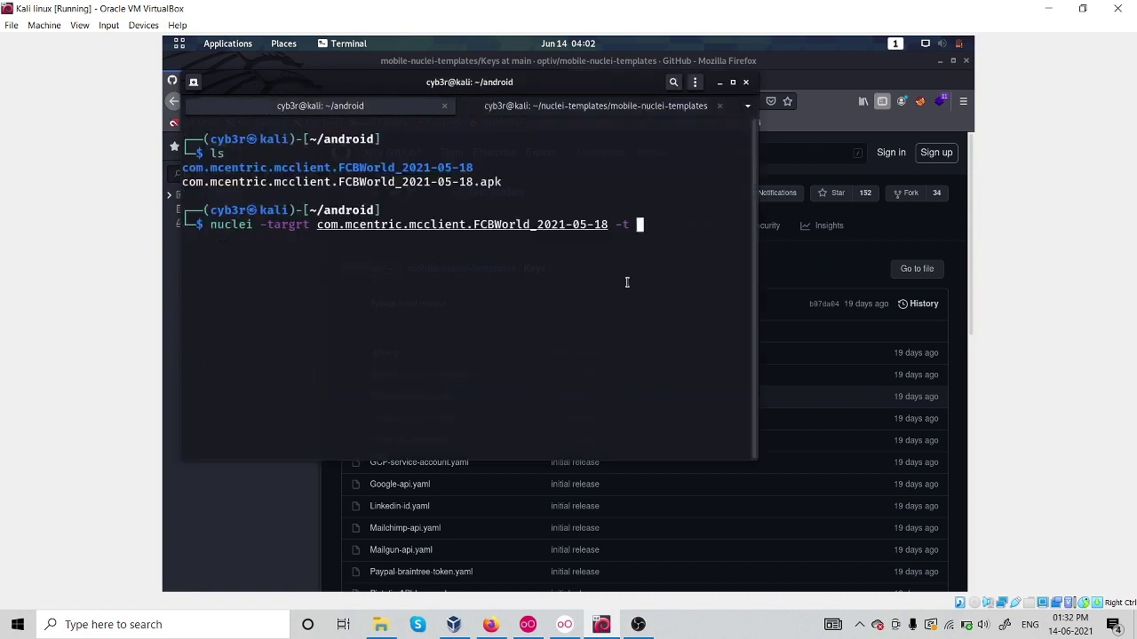
Run nuclei with /home/cyb3r/nuclei-templates/mobile-nuclei-templates; after usage help, rerun corrected until webview-load-url findings appear.
type("/home/cyb3r/nuclei-templates/mobile-nuclei-templates")
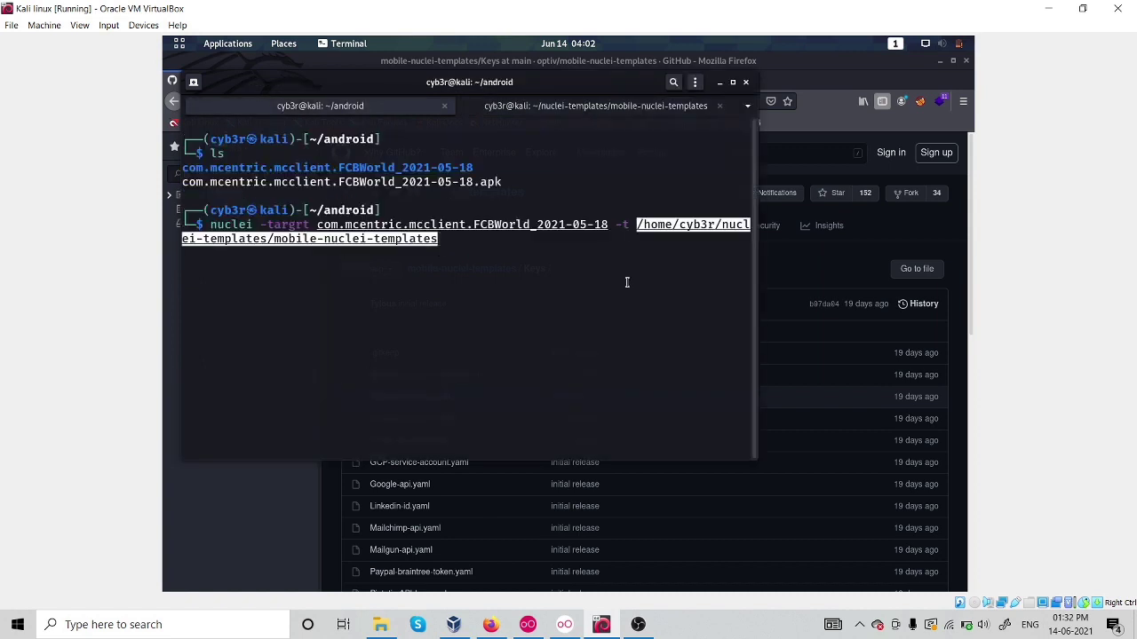
key("Return")
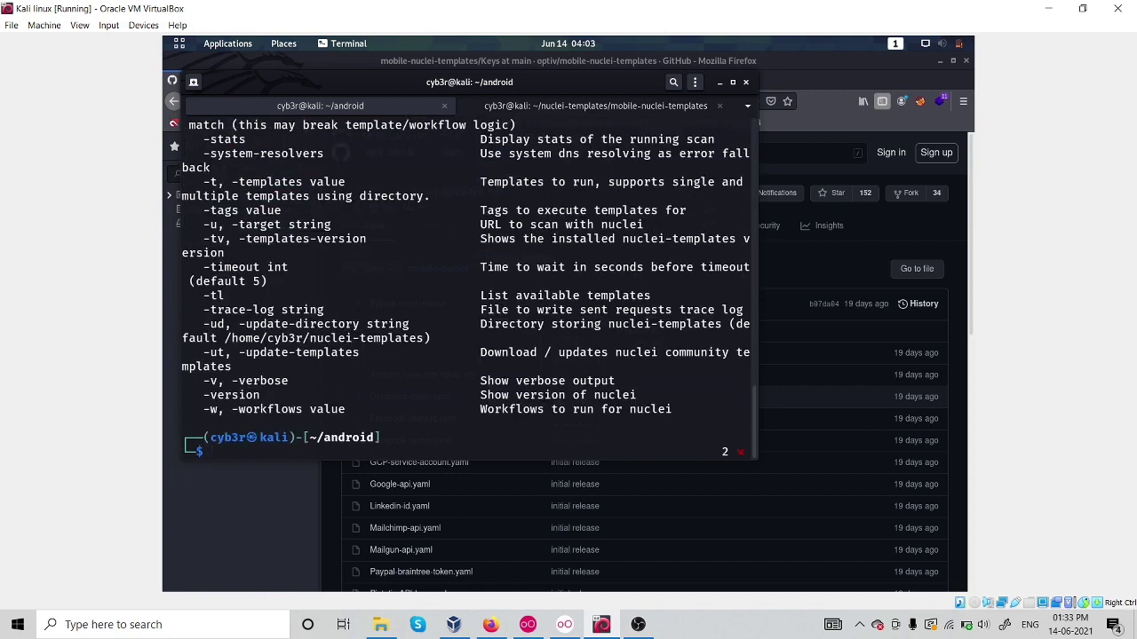
type("nuclei -targrt com.mcentric.mcclient.FCBWorld_2021-05-18 -t /home/cyb3r/nuclei-templates/mobile-nuclei-templates")
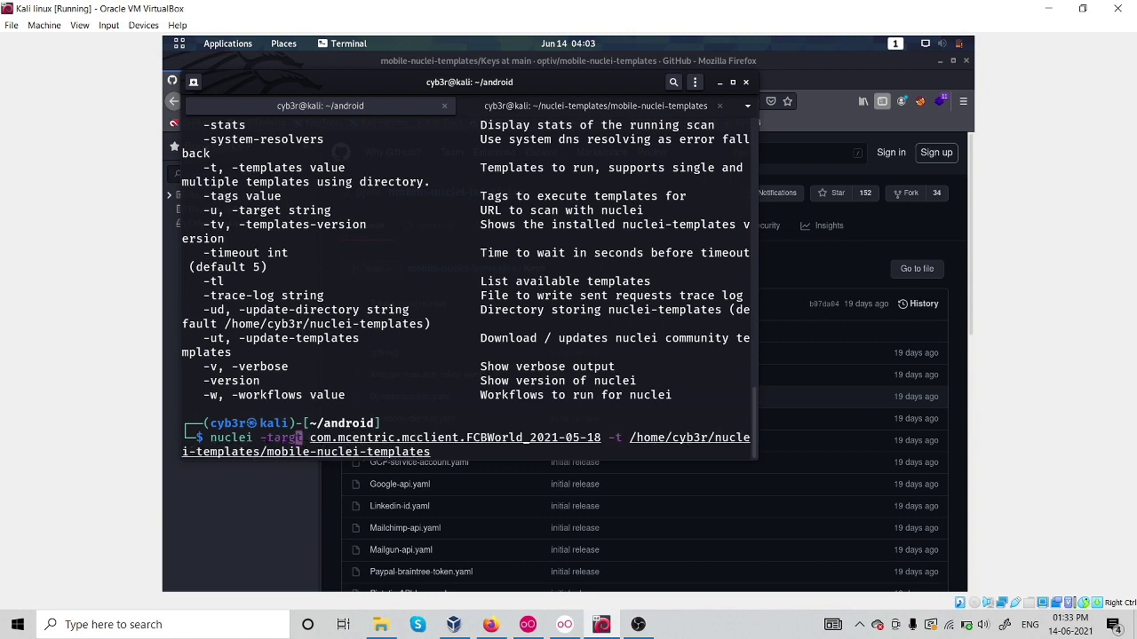
key("Return")
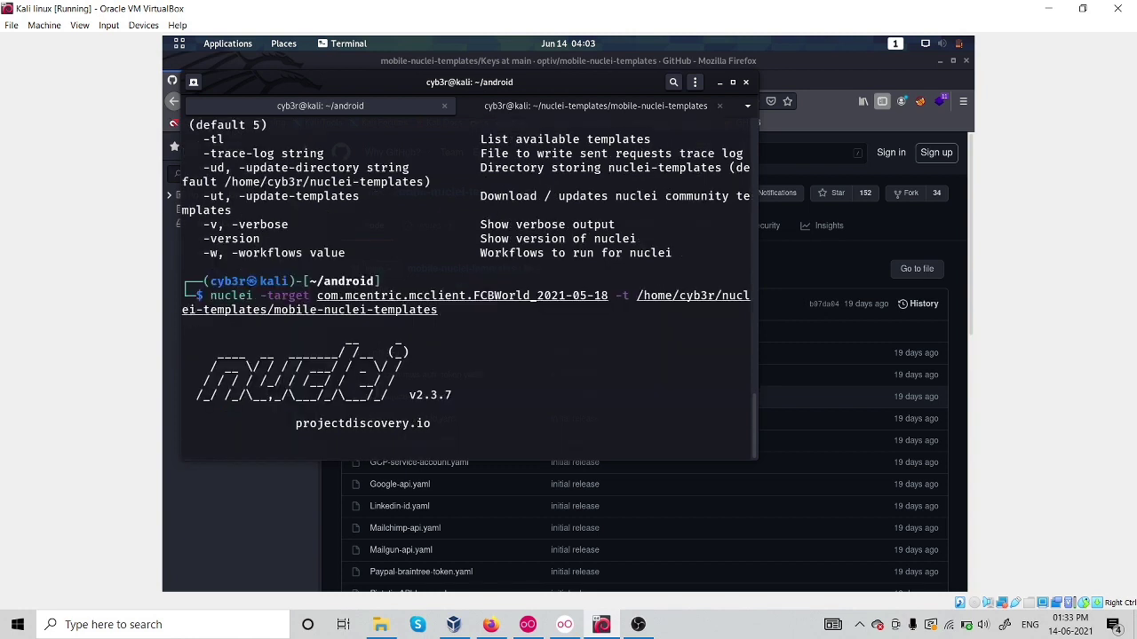
key("Return")
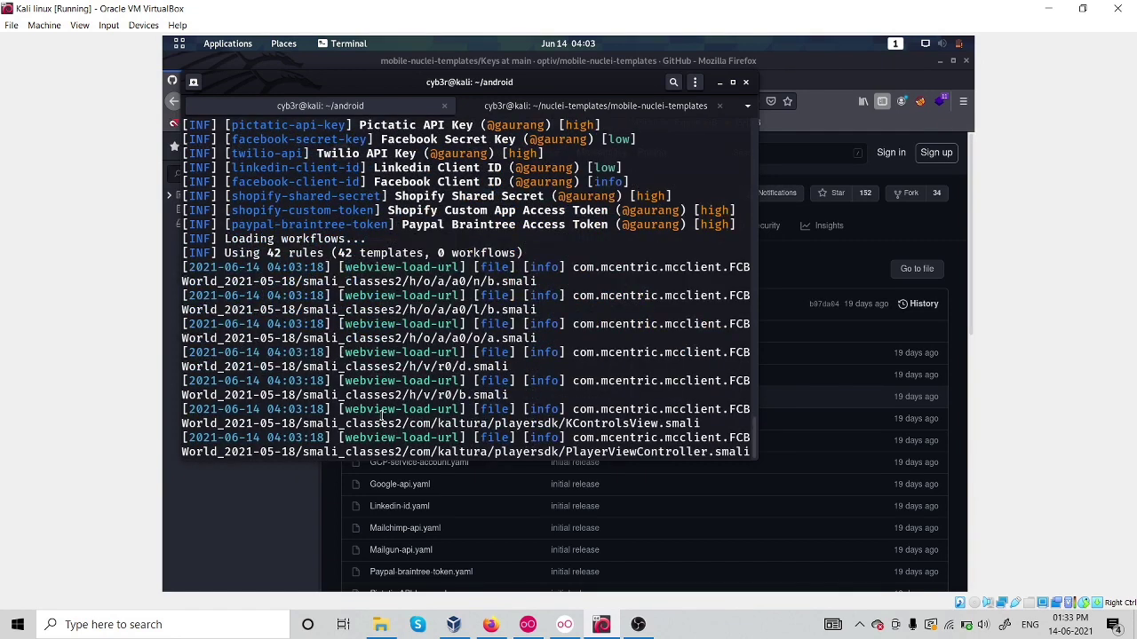
scroll("down", 3)
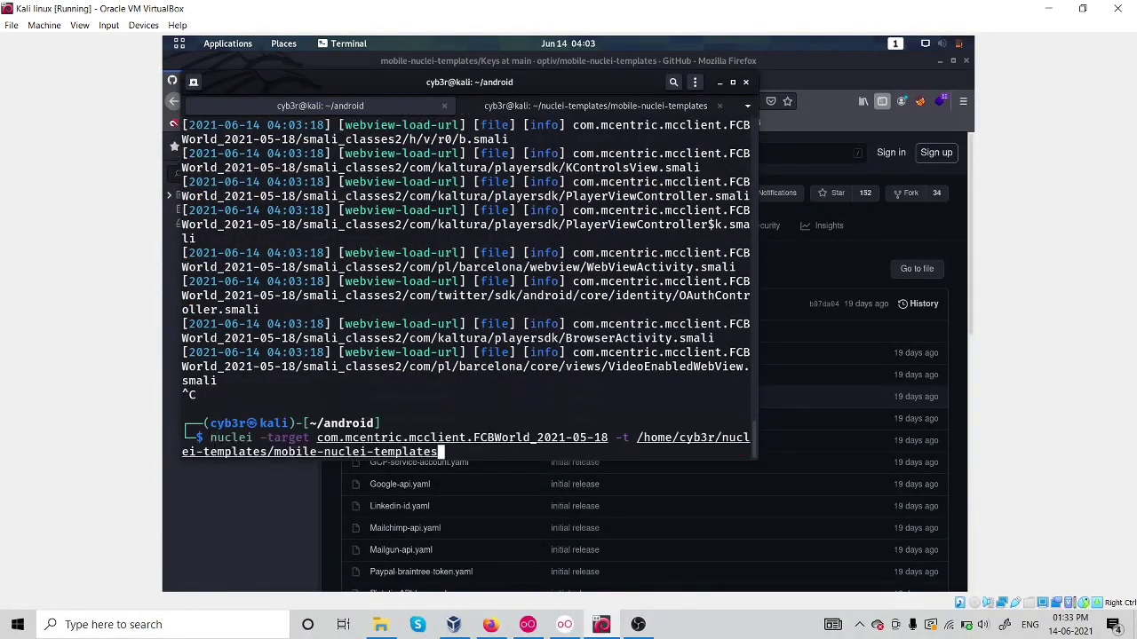
Rerun nuclei with only Keys/ templates, highlight the fcb-mainapp.firebaseio.com finding, and switch shell sessions.
type("/")
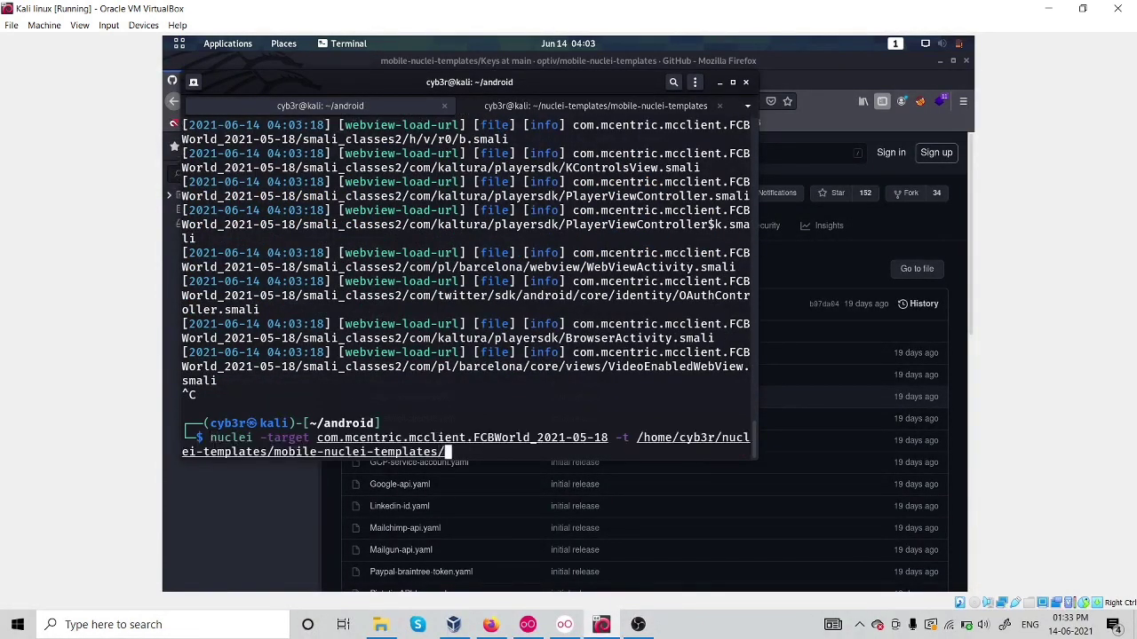
type("s")
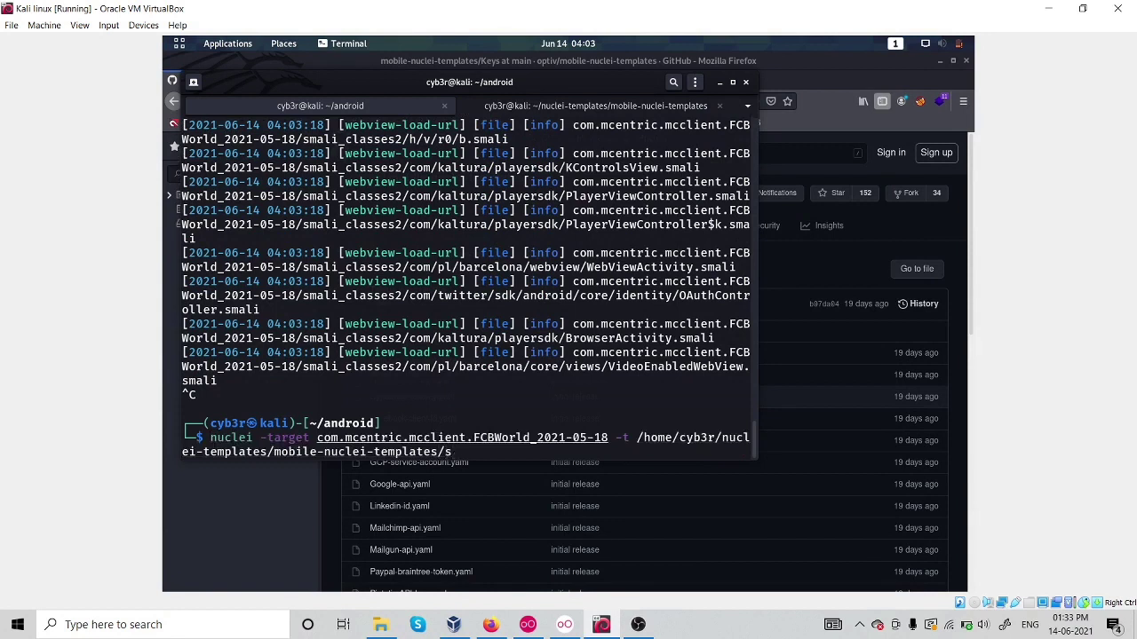
type("k")
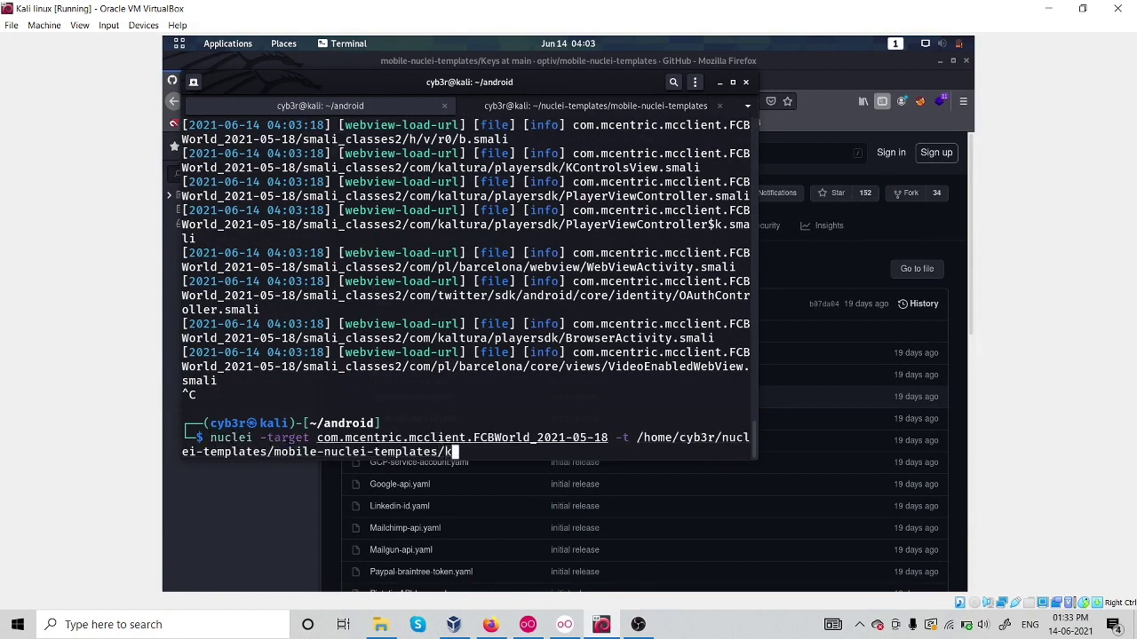
key("Return")
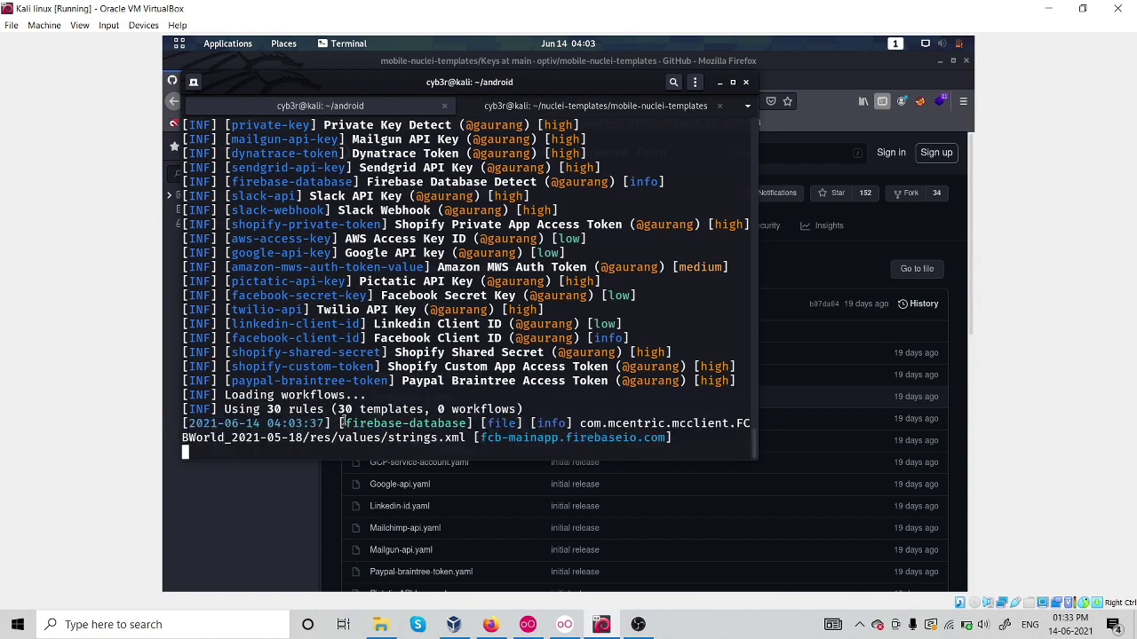
double_click(404, 423)
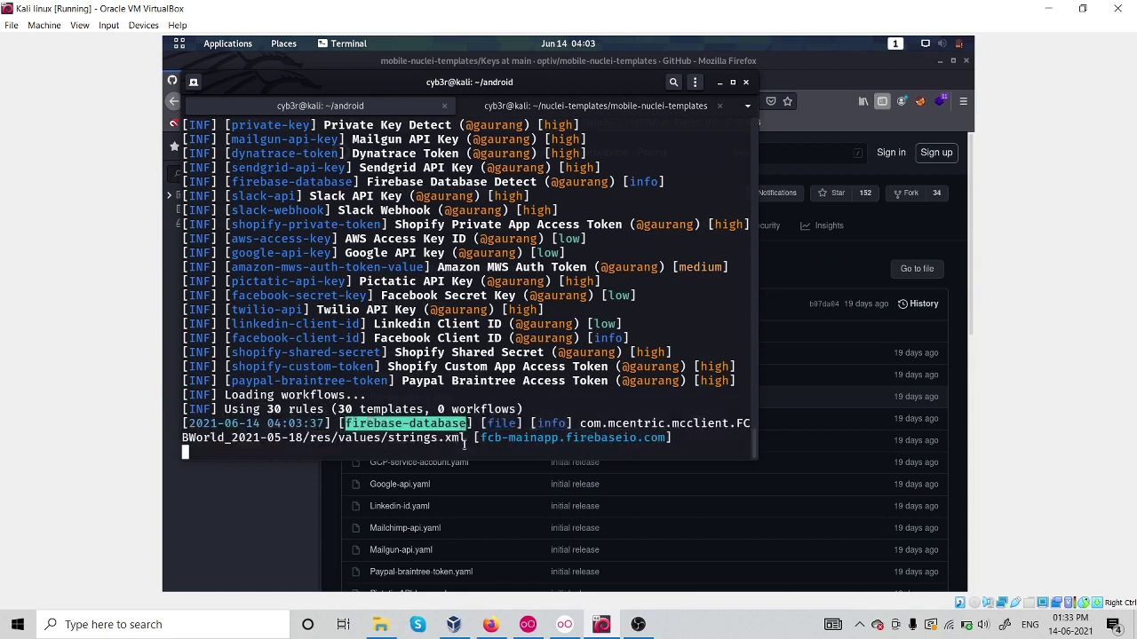
mouse_move(505, 455)
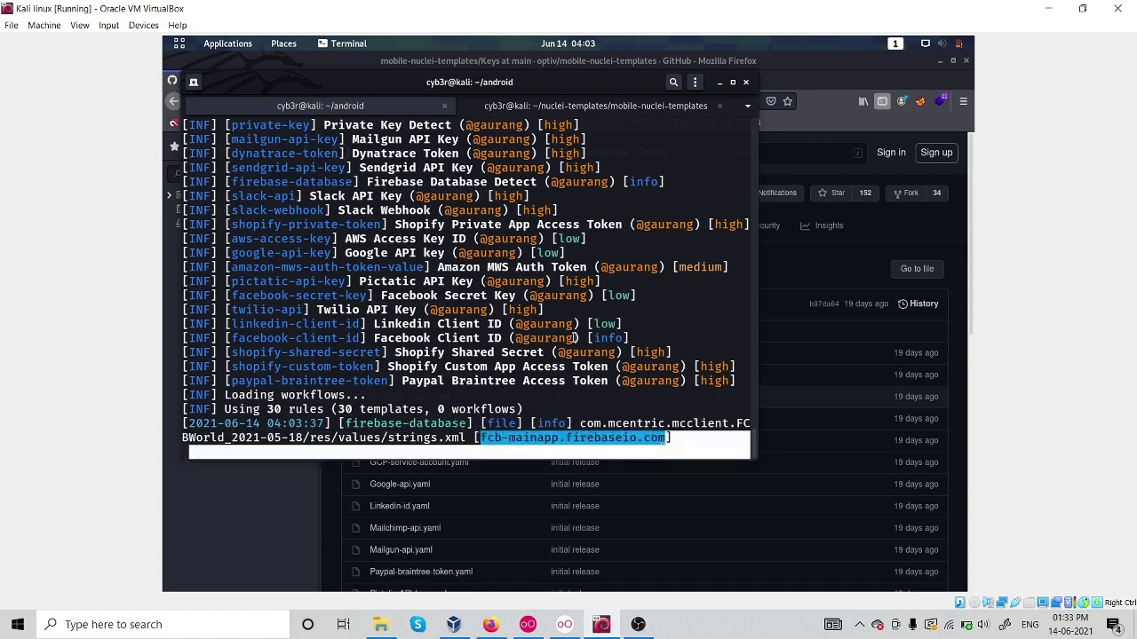
left_click(444, 107)
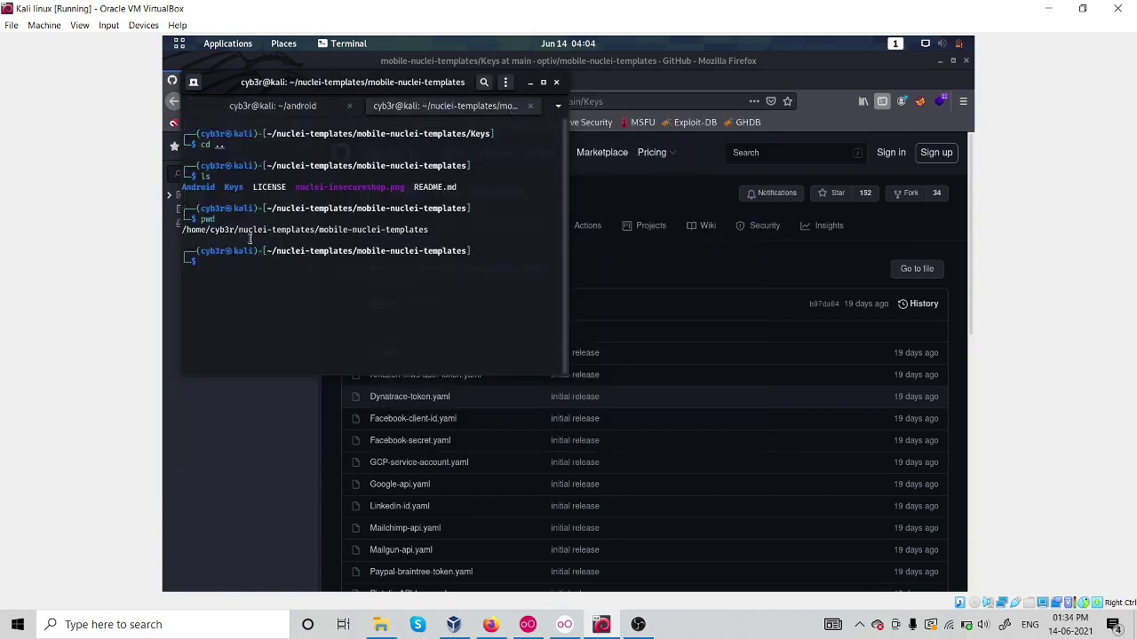
Move the second session into android, listing the decompiled FCBWorld folder and APK, then return to the scan session.
key("Return")
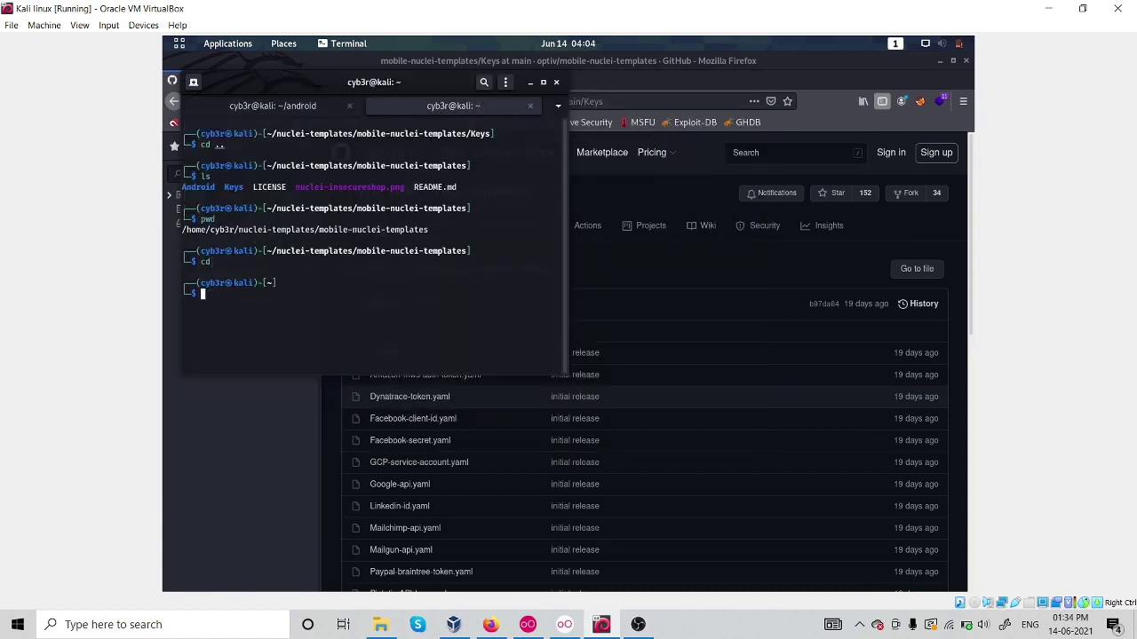
type("cd and")
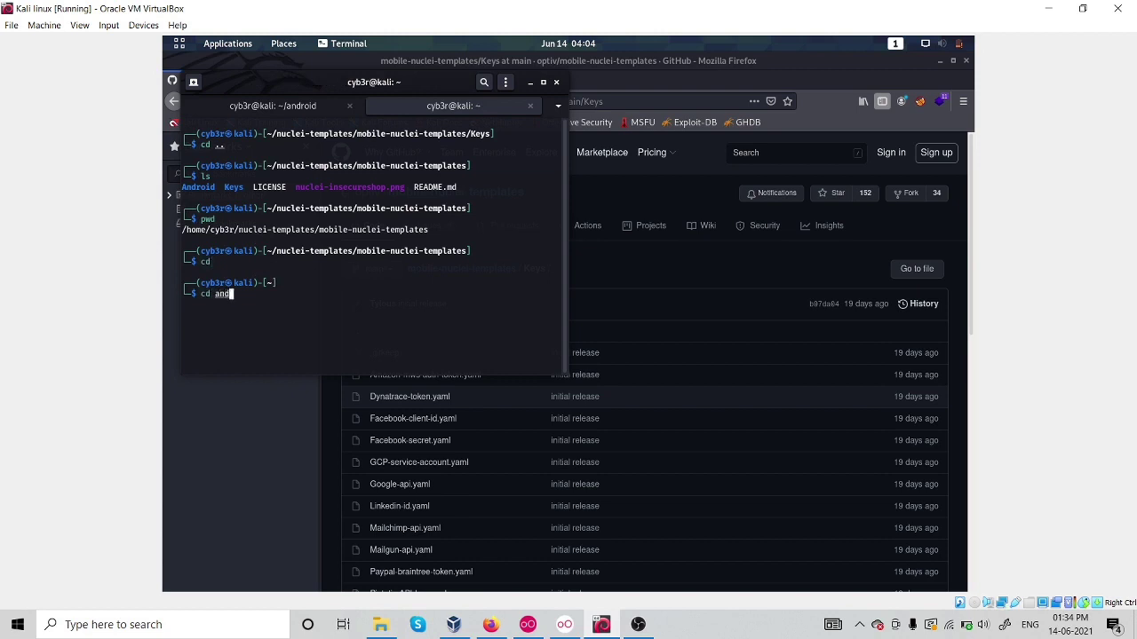
key("Return")
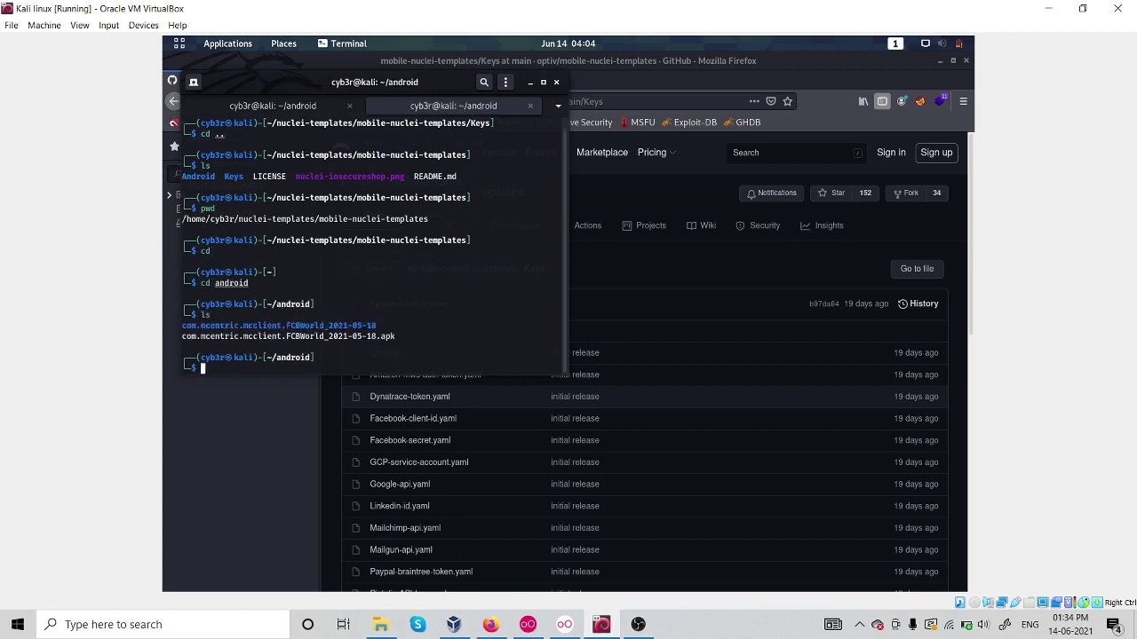
double_click(277, 325)
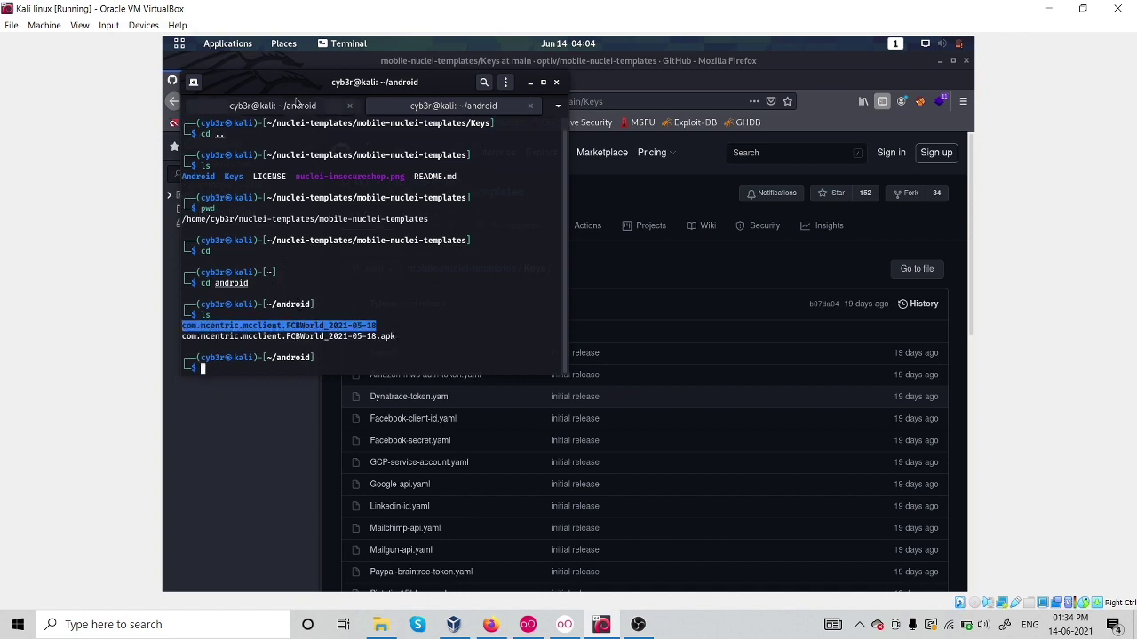
key("Return")
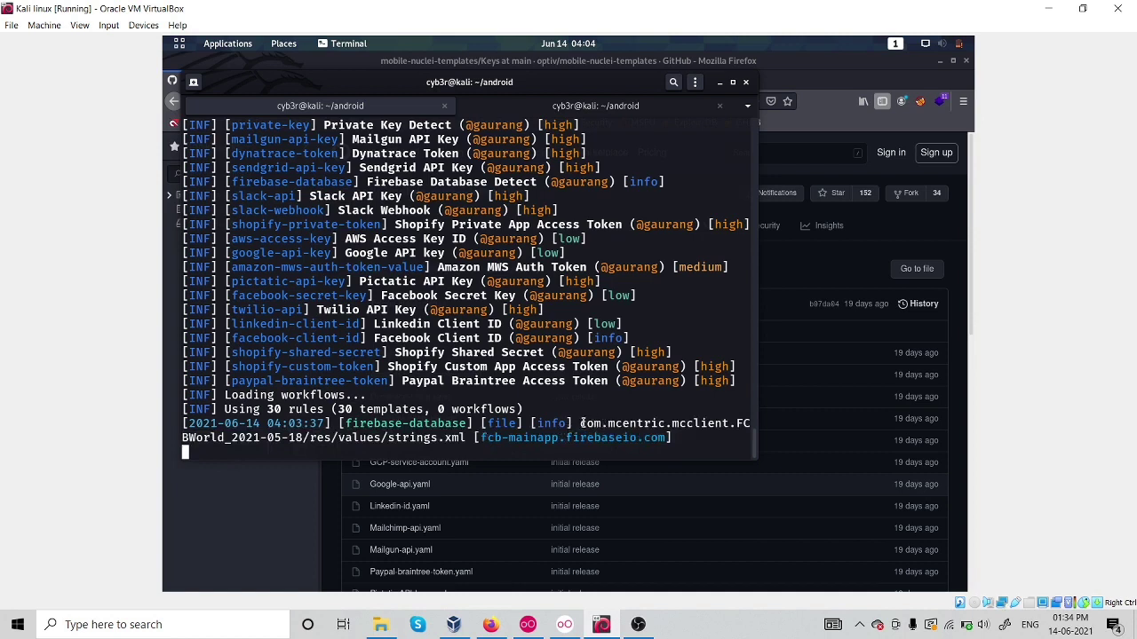
mouse_move(701, 435)
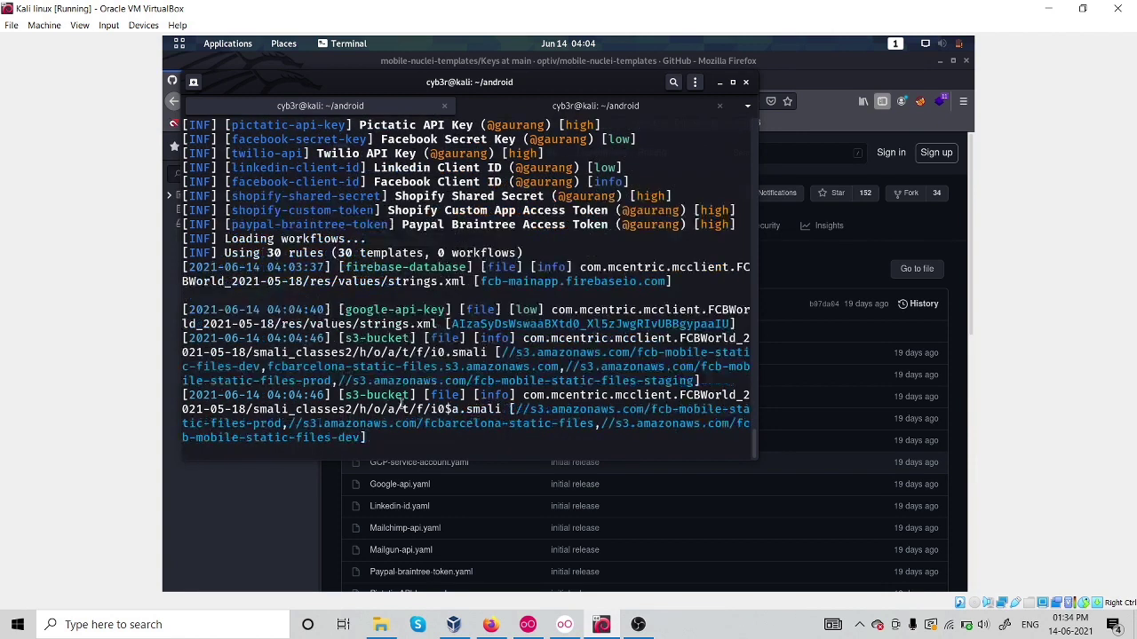
Review the google-api-key finding in strings.xml and the s3-bucket findings in smali files.
scroll("up", 3)
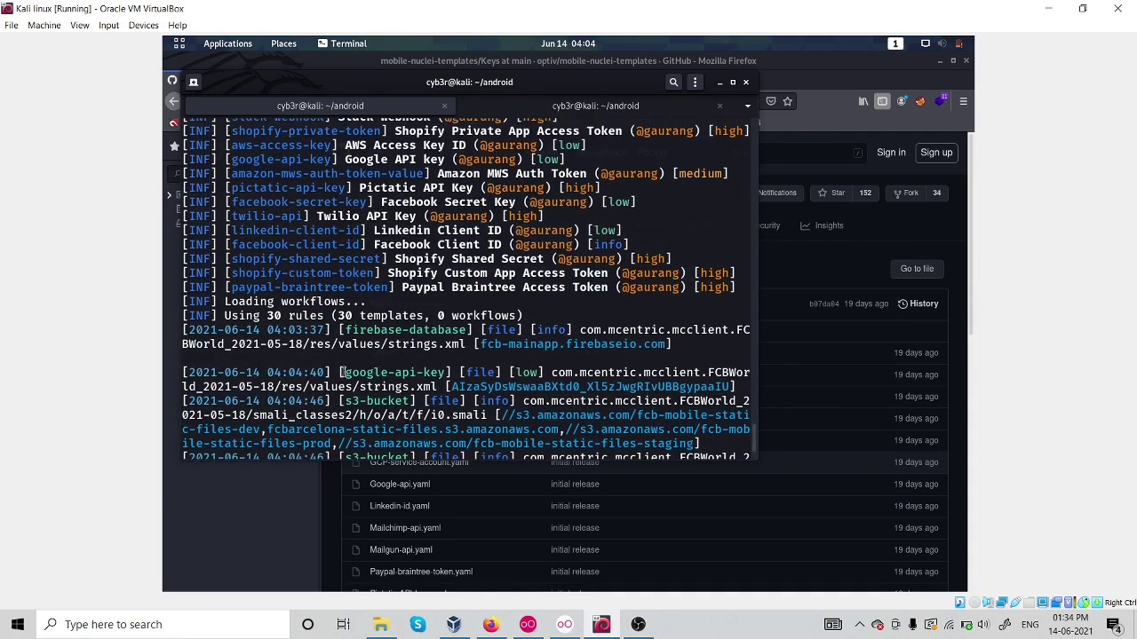
double_click(394, 373)
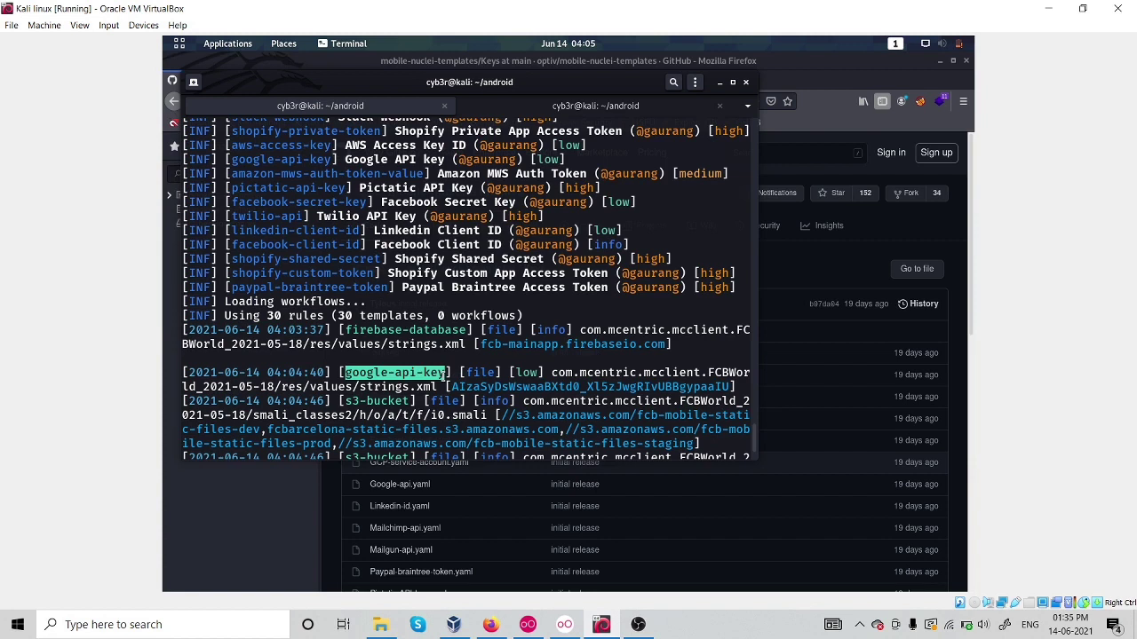
mouse_move(757, 433)
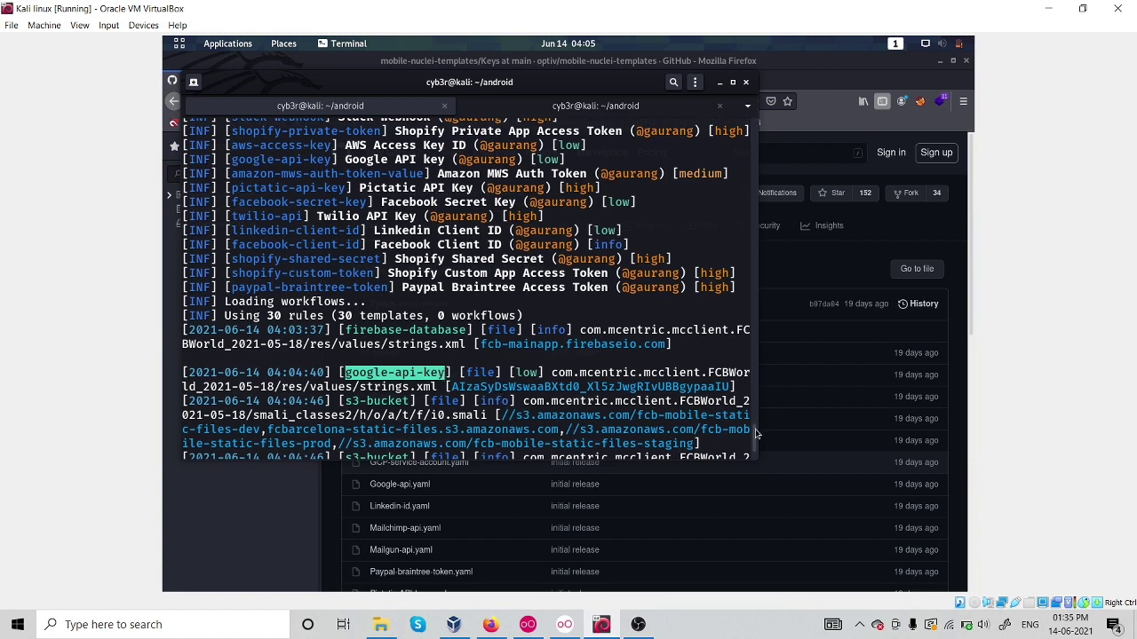
scroll("down", 3)
type("ls")
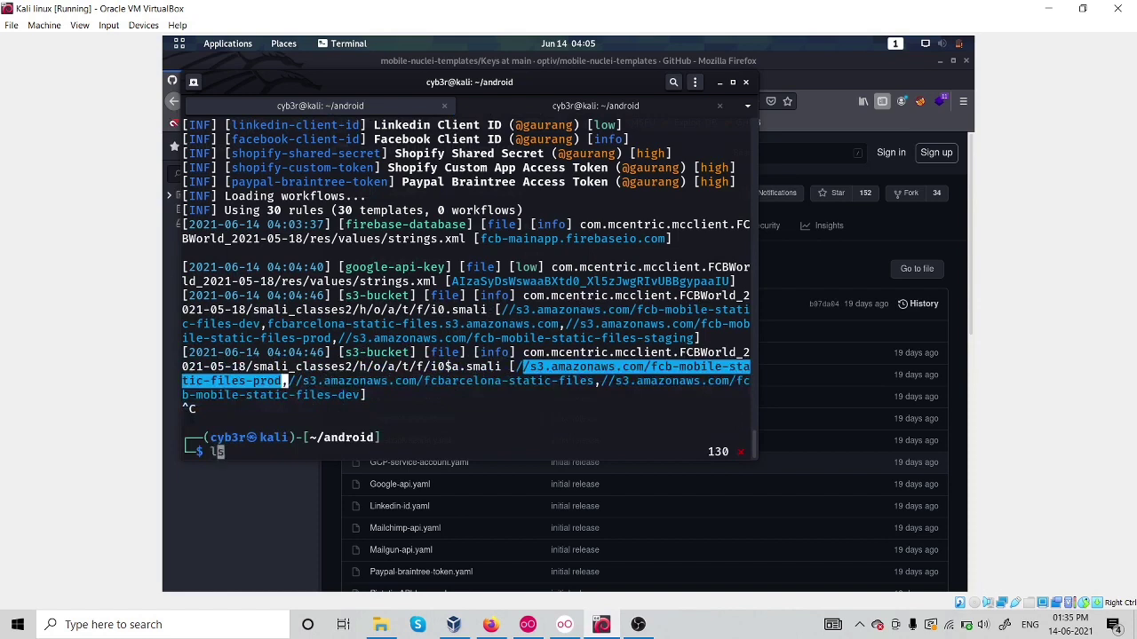
List the android folder, then move to nuclei-templates and list its contents.
key("Return")
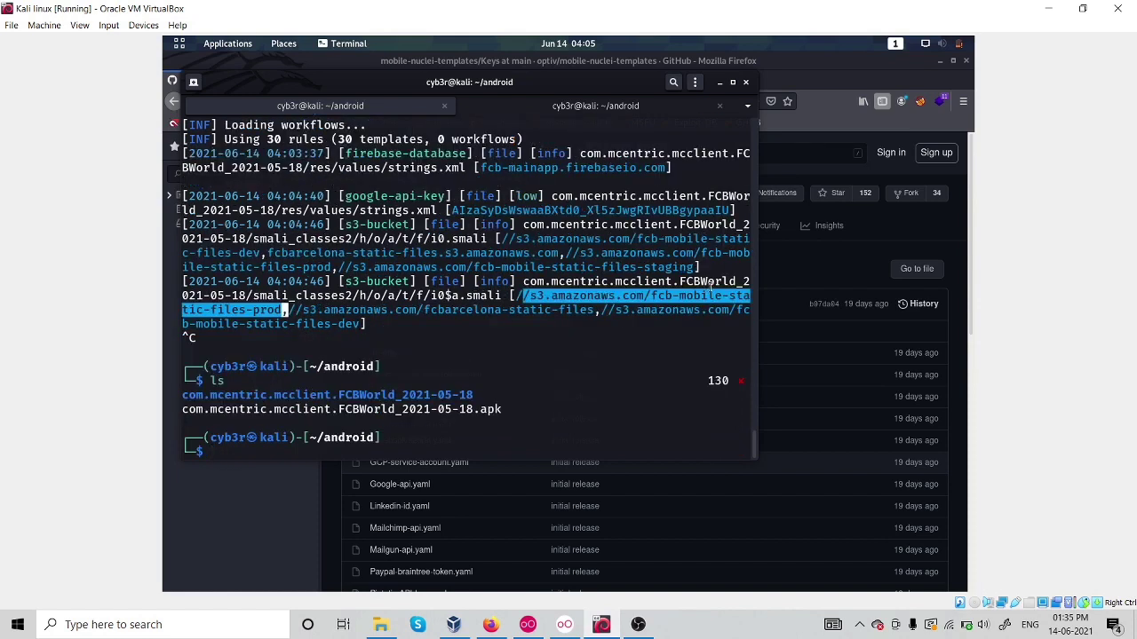
type("cd nuclei-templates")
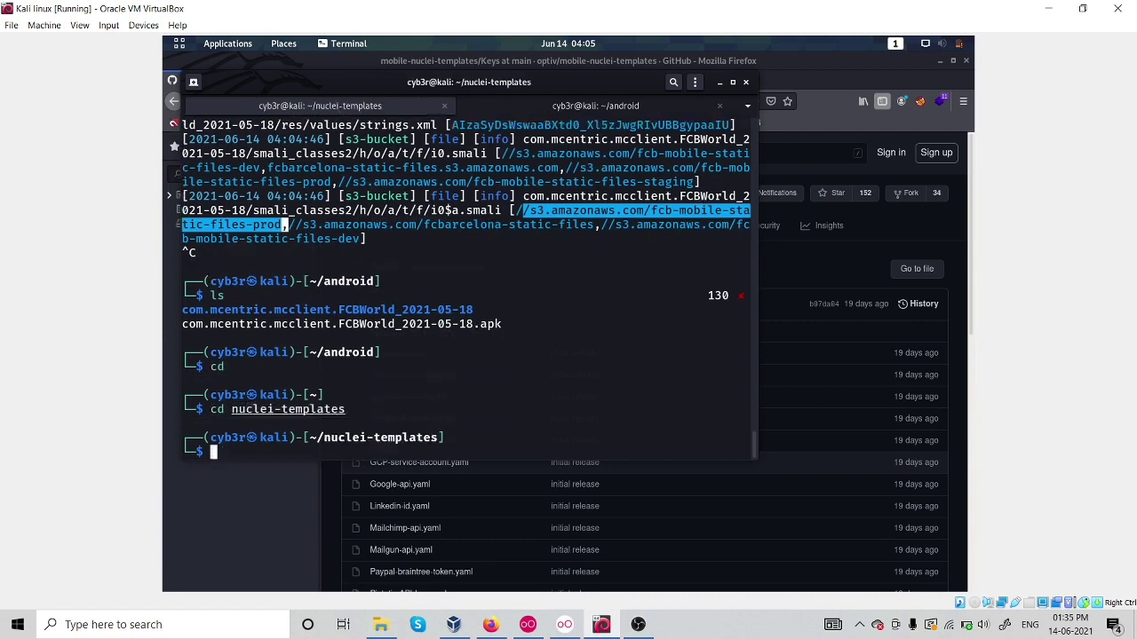
type("ls")
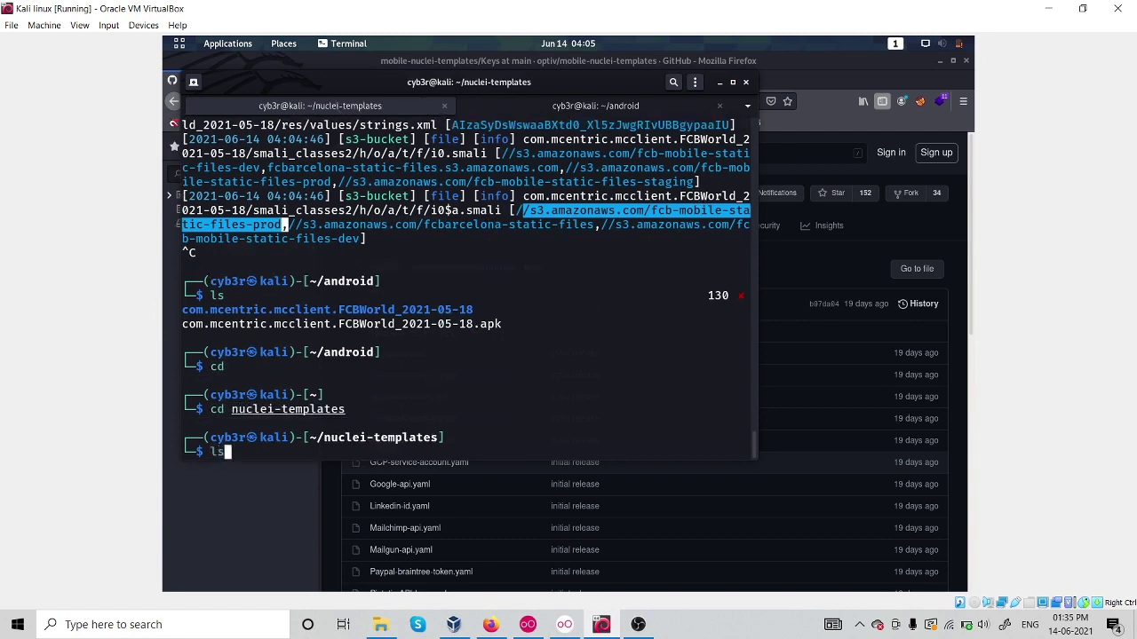
key("Return")
type("cd mobile-nuclei-templates/")
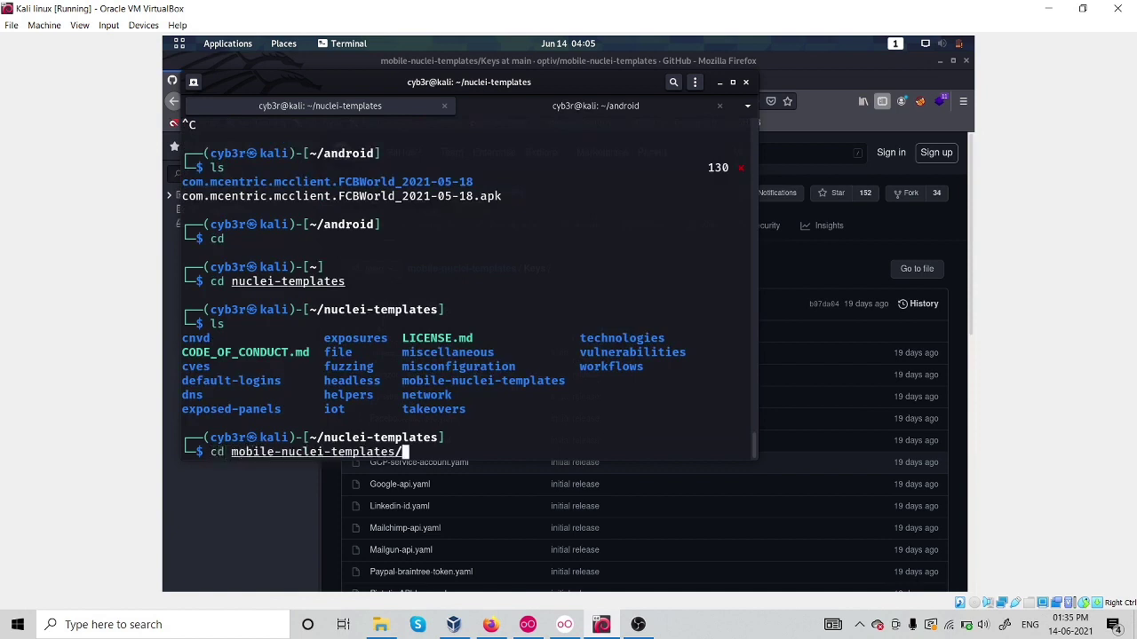
Enter mobile-nuclei-templates/Android and list its templates, highlighting adb-backup-enabled.yaml.
key("Return")
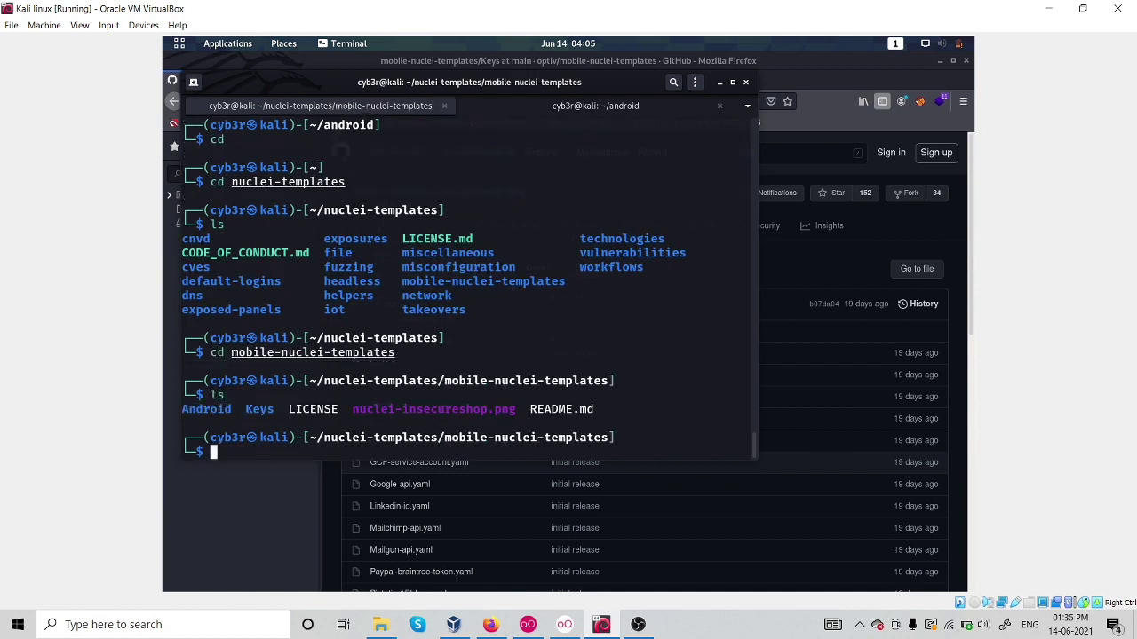
type("cd A")
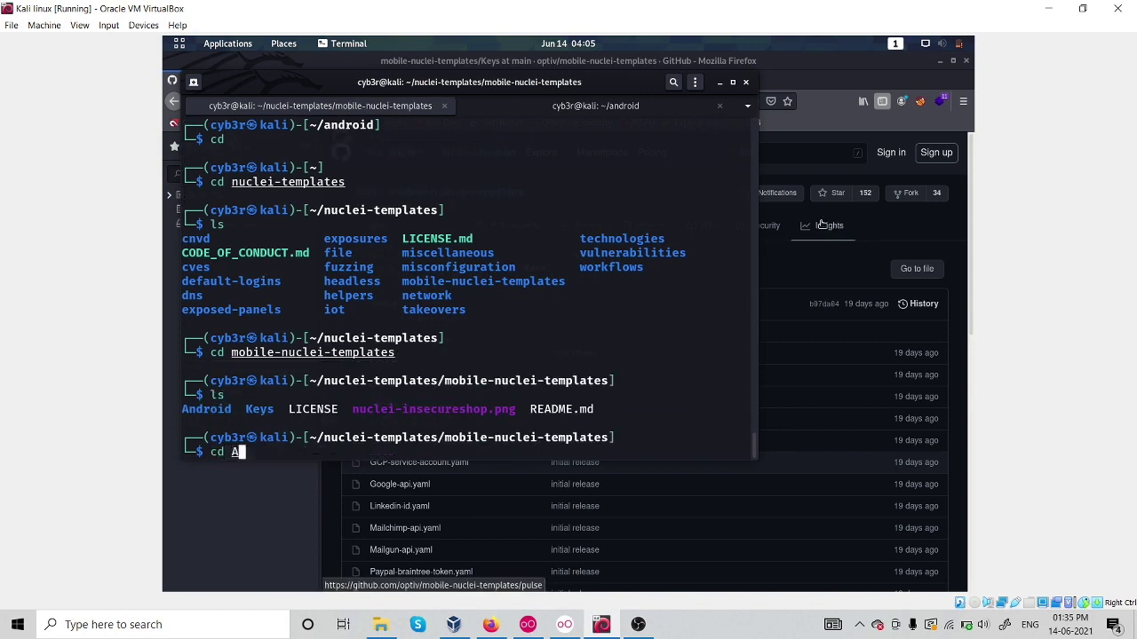
key("Return")
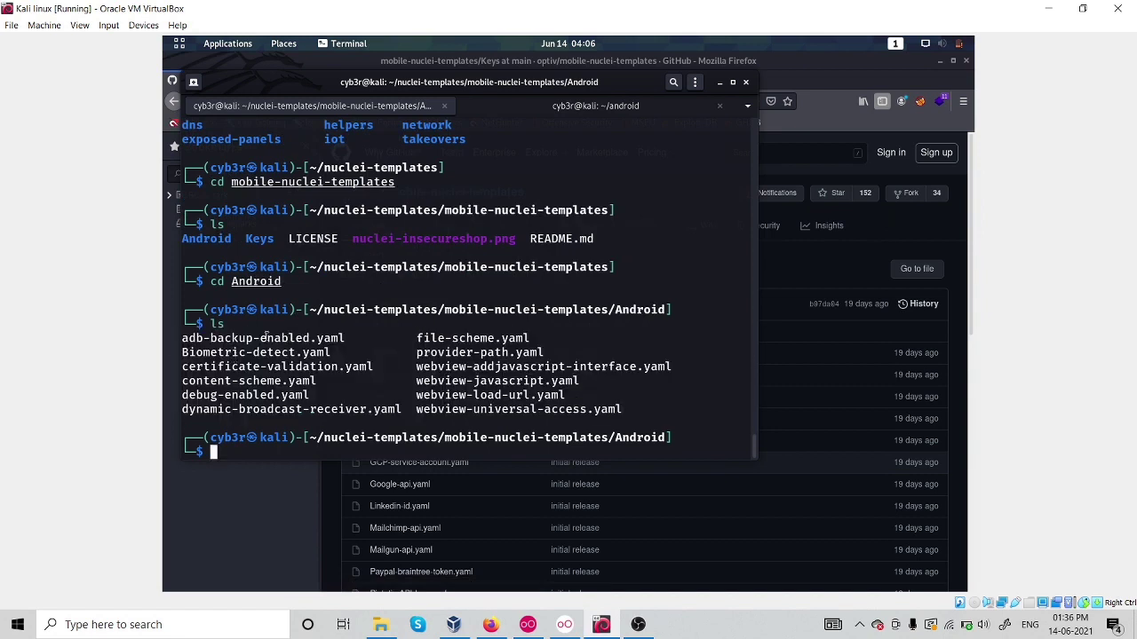
double_click(263, 337)
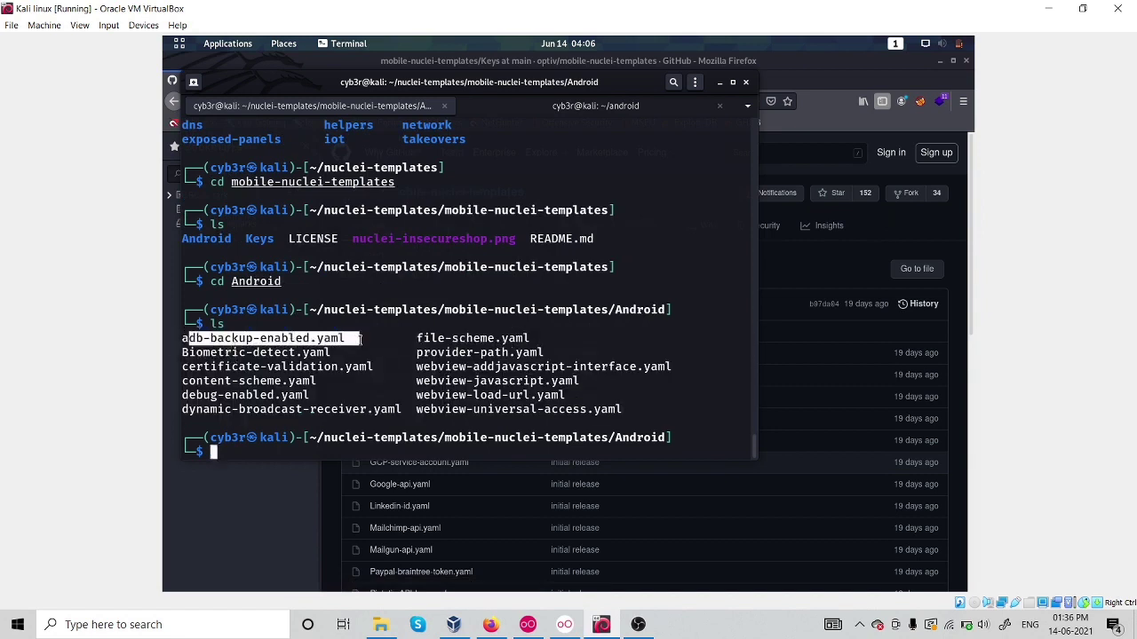